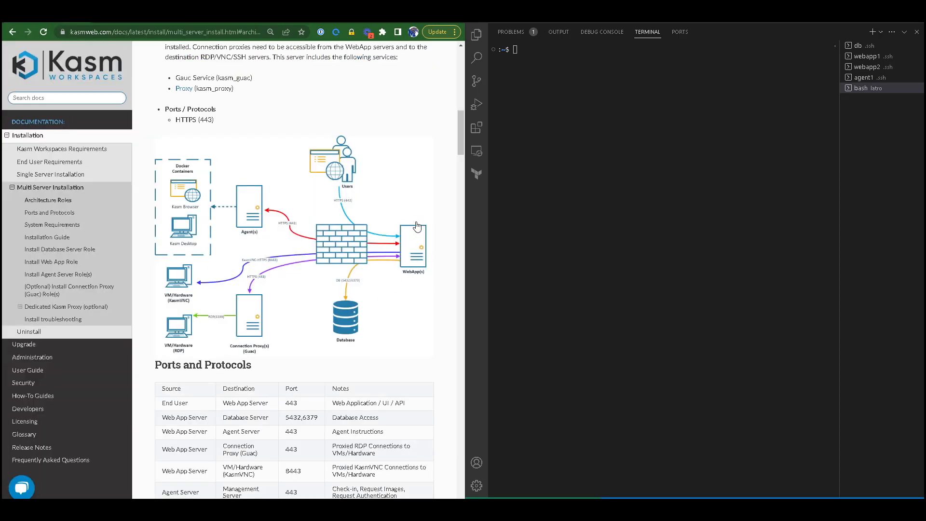
{"action": "mouse_move", "coordinate": [335, 166]}
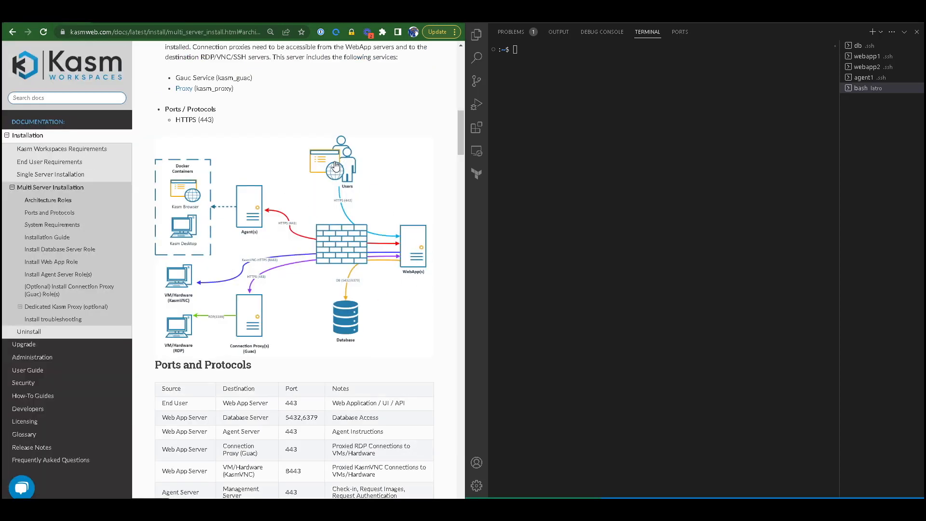
{"action": "mouse_move", "coordinate": [350, 222]}
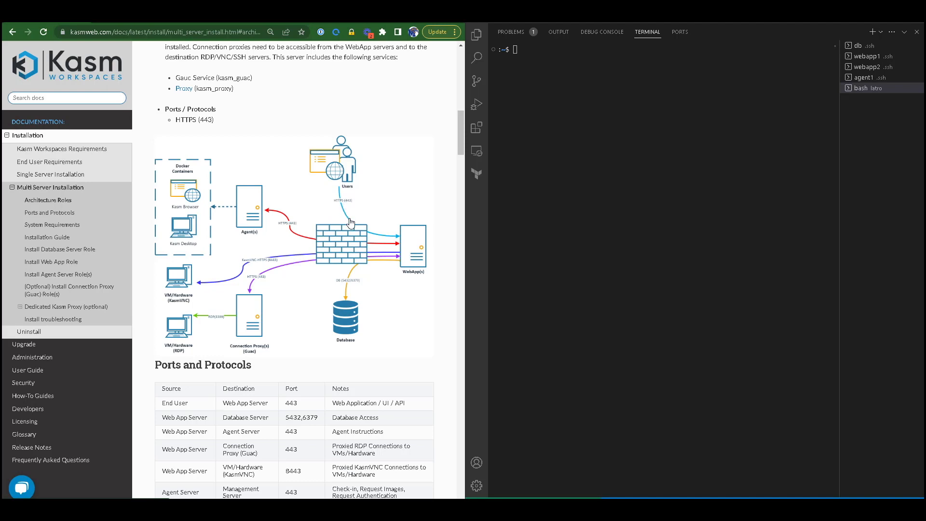
{"action": "mouse_move", "coordinate": [388, 240]}
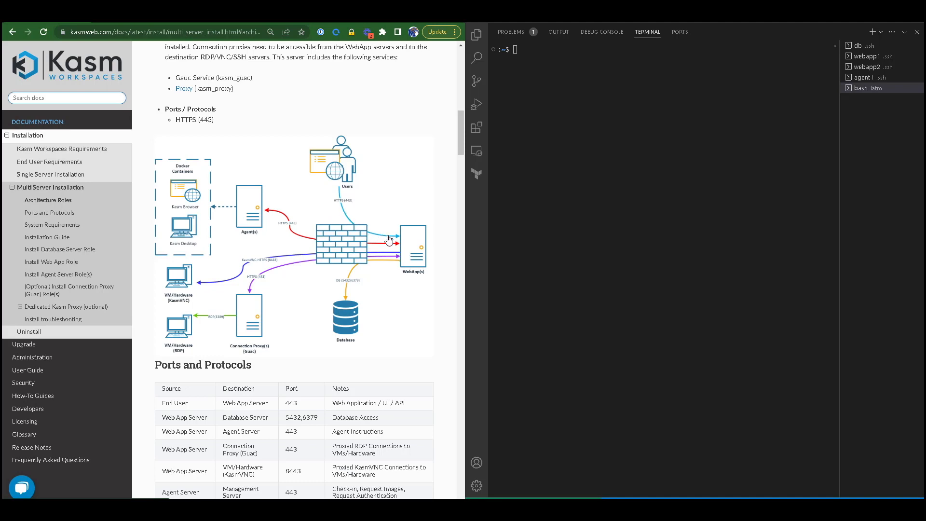
{"action": "mouse_move", "coordinate": [412, 250]}
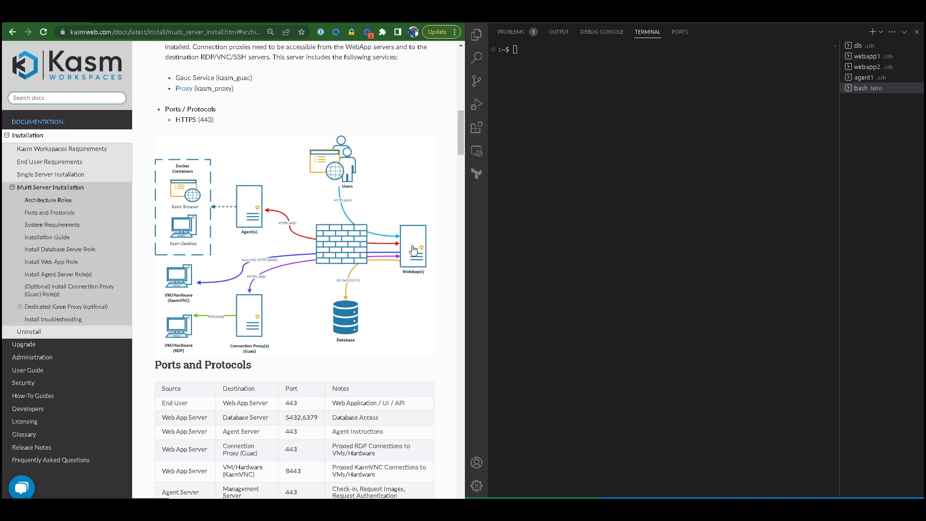
{"action": "mouse_move", "coordinate": [359, 230]}
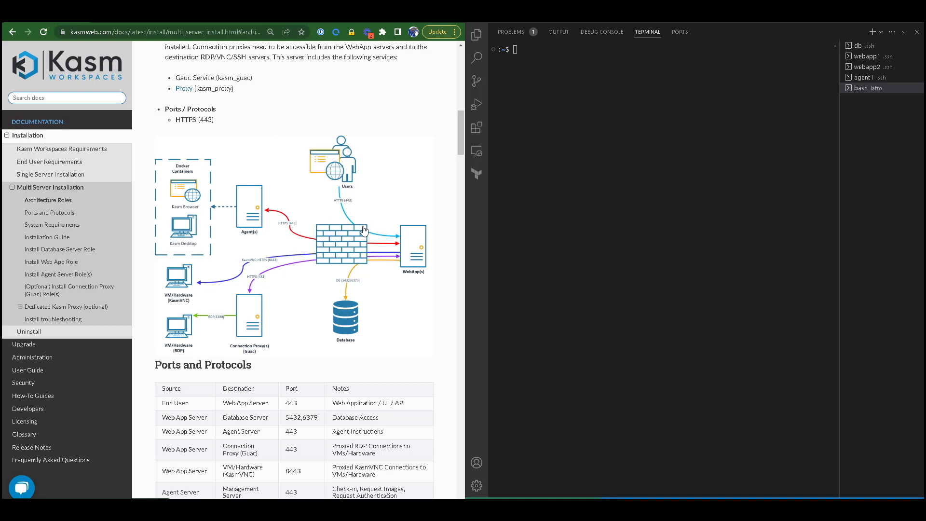
{"action": "mouse_move", "coordinate": [367, 233]}
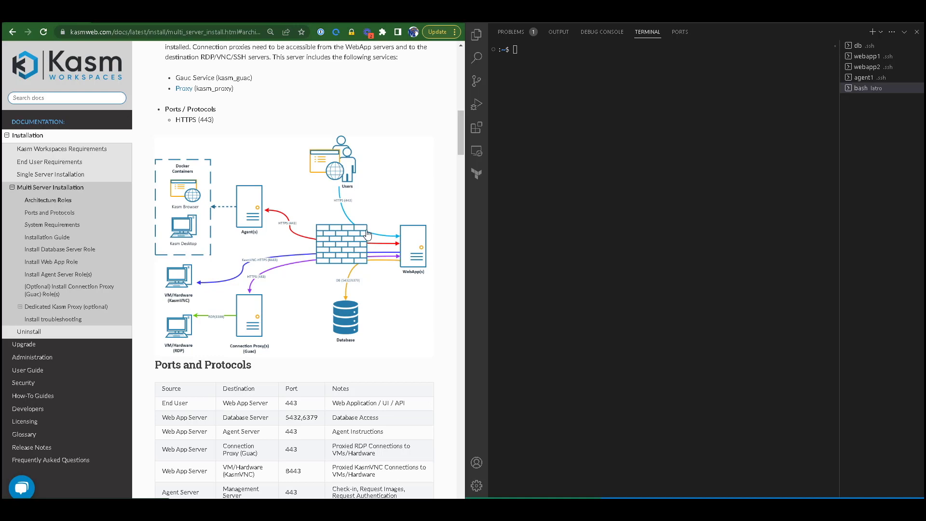
{"action": "mouse_move", "coordinate": [416, 252]}
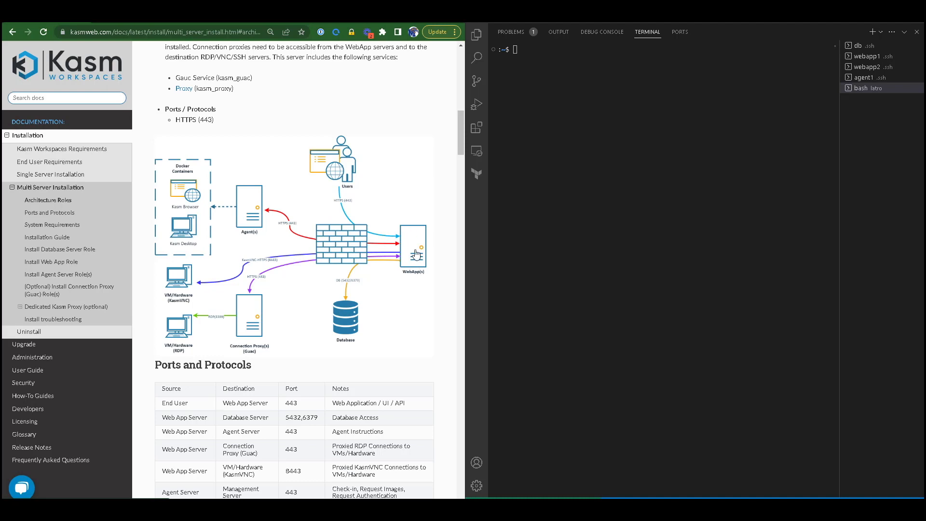
{"action": "mouse_move", "coordinate": [365, 234]}
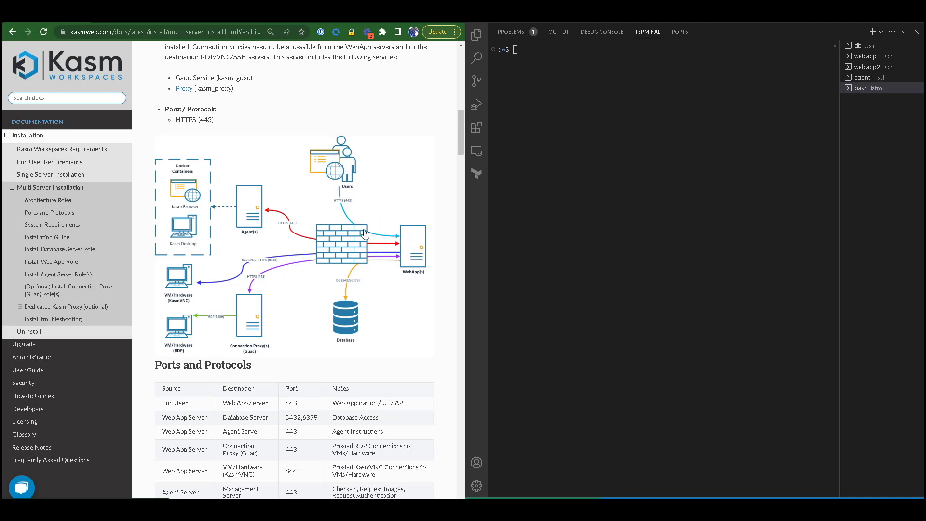
{"action": "mouse_move", "coordinate": [432, 269]}
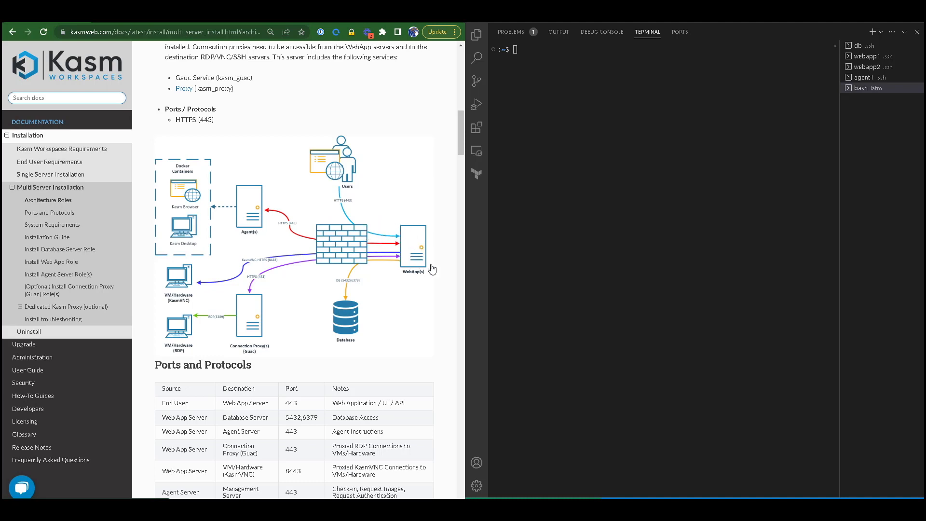
{"action": "mouse_move", "coordinate": [418, 278]}
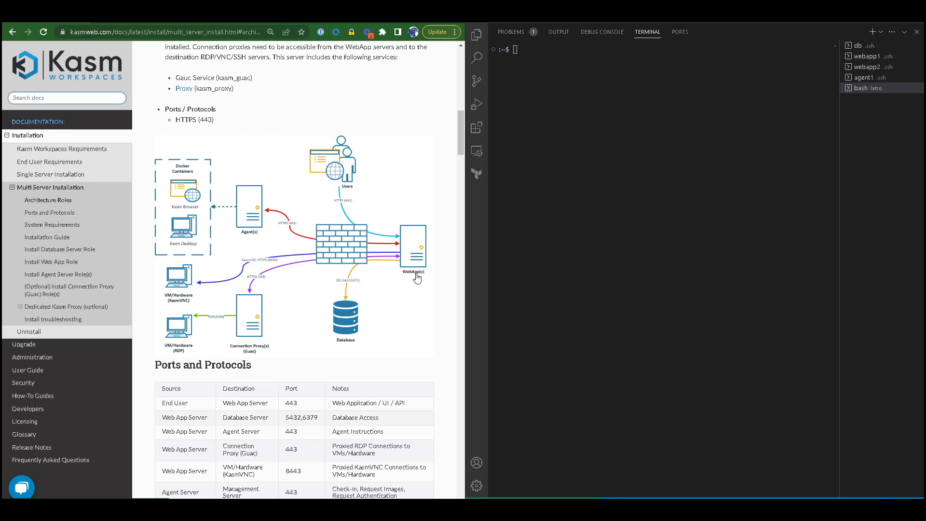
{"action": "mouse_move", "coordinate": [417, 272]}
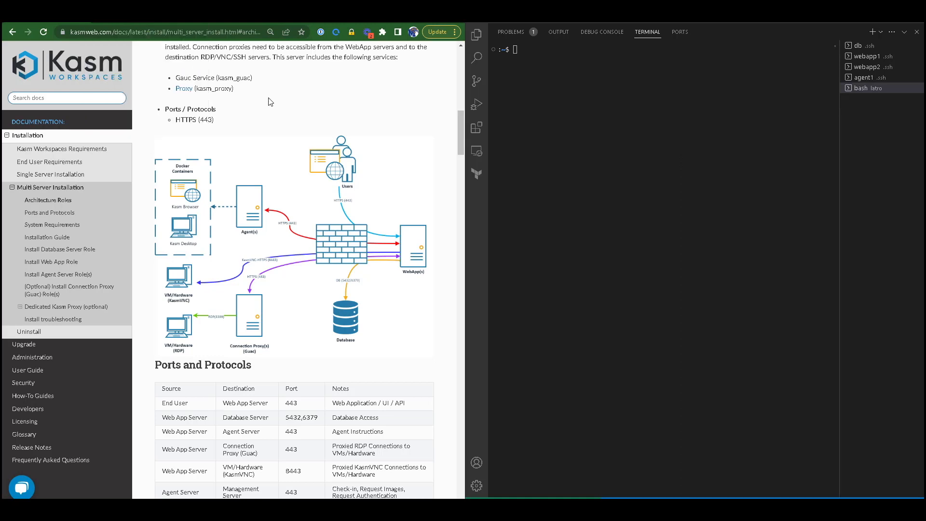
{"action": "mouse_move", "coordinate": [275, 108]}
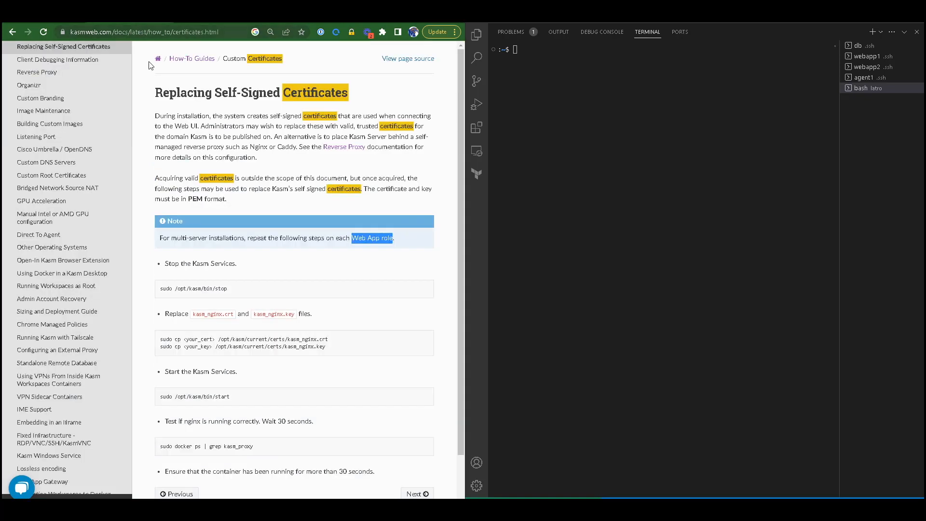
{"action": "mouse_move", "coordinate": [249, 299]}
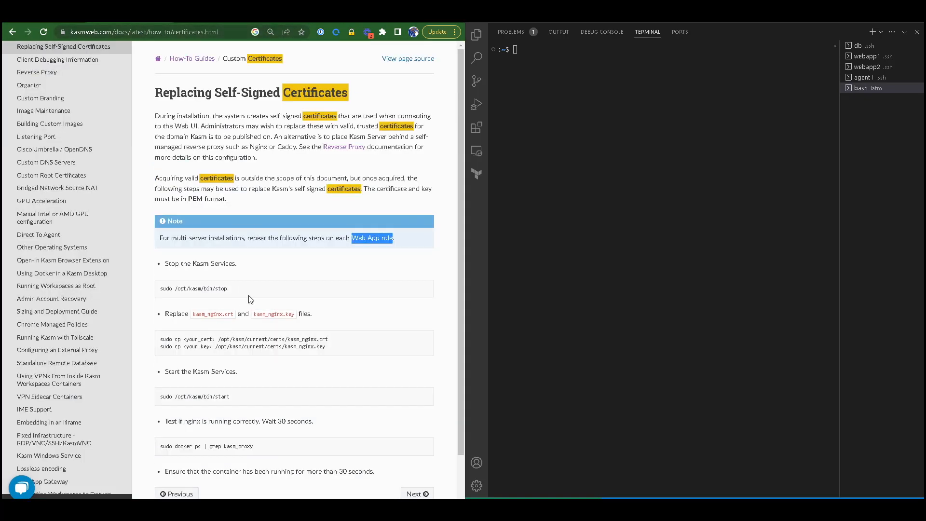
{"action": "mouse_move", "coordinate": [321, 334]}
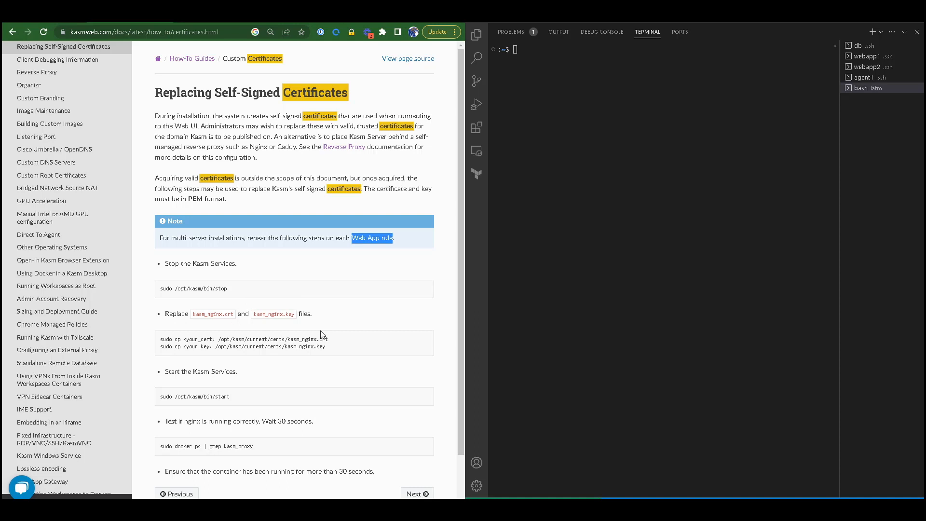
{"action": "mouse_move", "coordinate": [186, 340]}
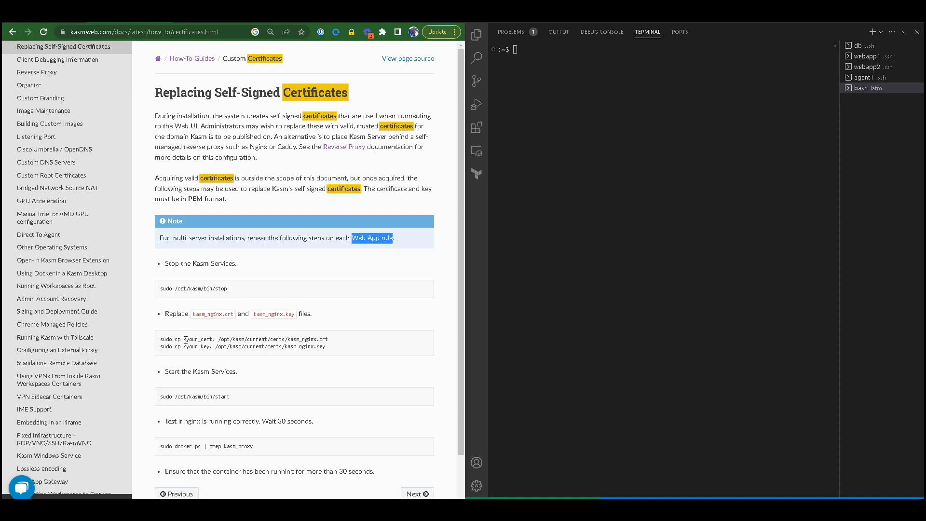
{"action": "mouse_move", "coordinate": [346, 351]}
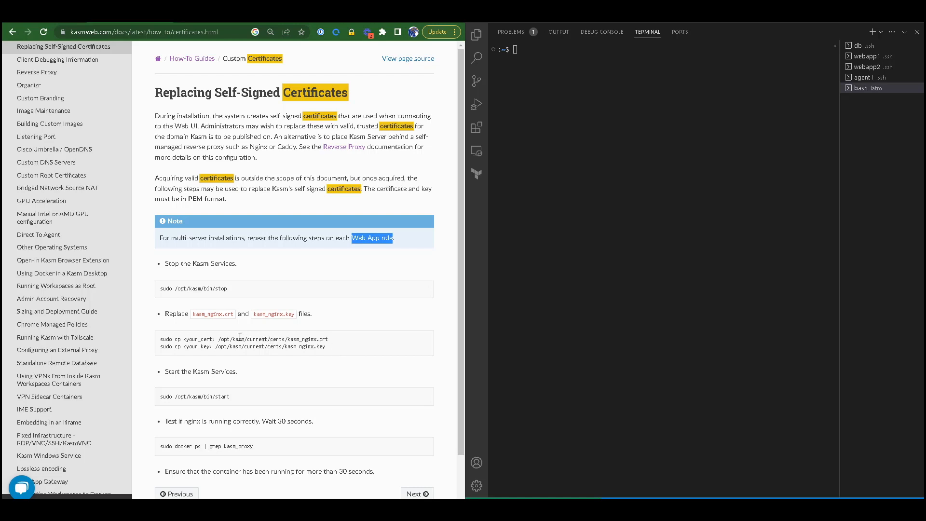
{"action": "mouse_move", "coordinate": [169, 263]}
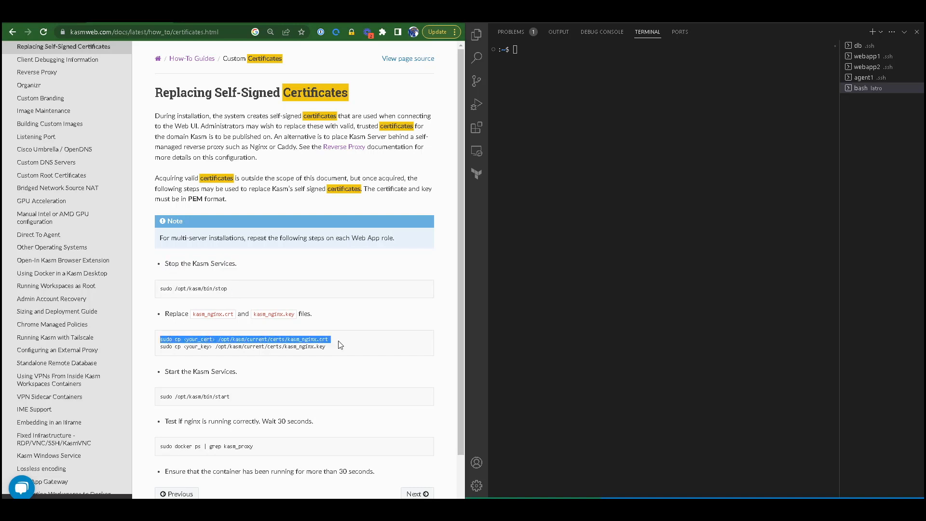
Highlight the kasm_nginx.crt and kasm_nginx.key file names in the certificate copy commands
{"action": "double_click", "coordinate": [301, 339]}
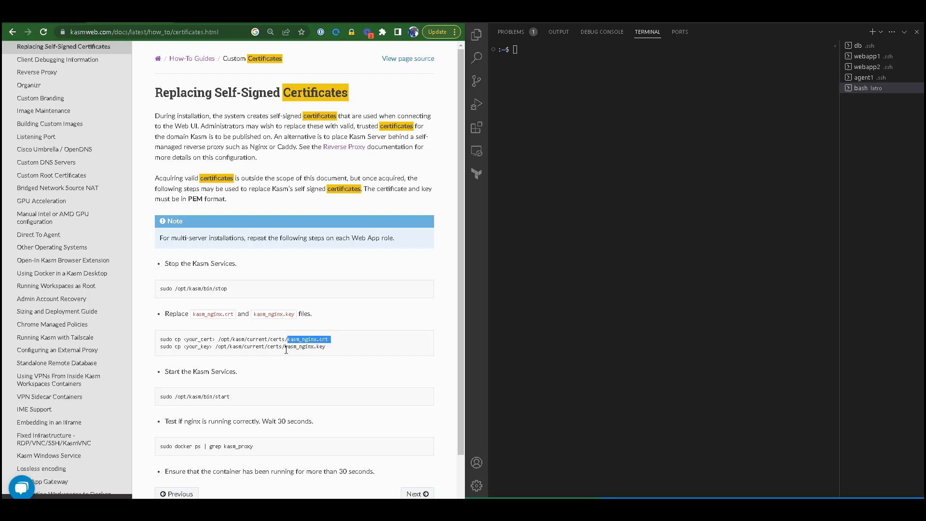
{"action": "double_click", "coordinate": [305, 346]}
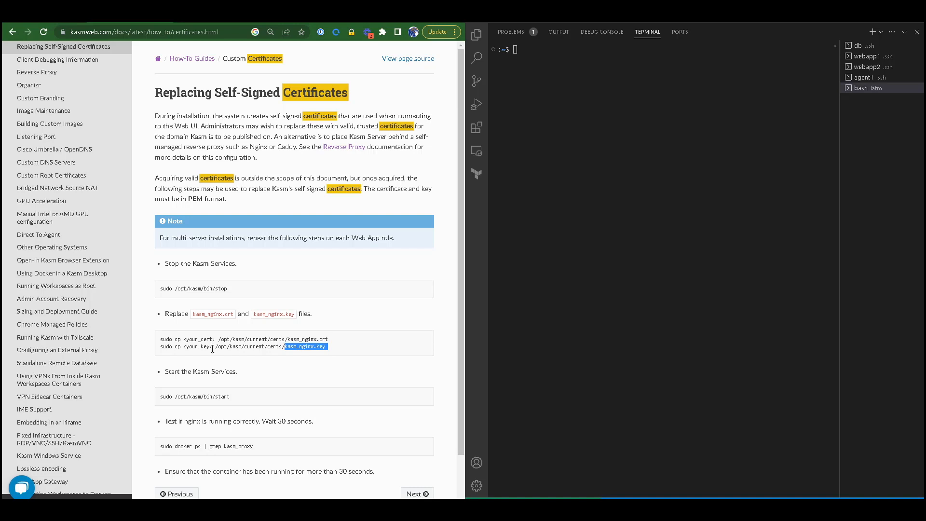
{"action": "mouse_move", "coordinate": [248, 354]}
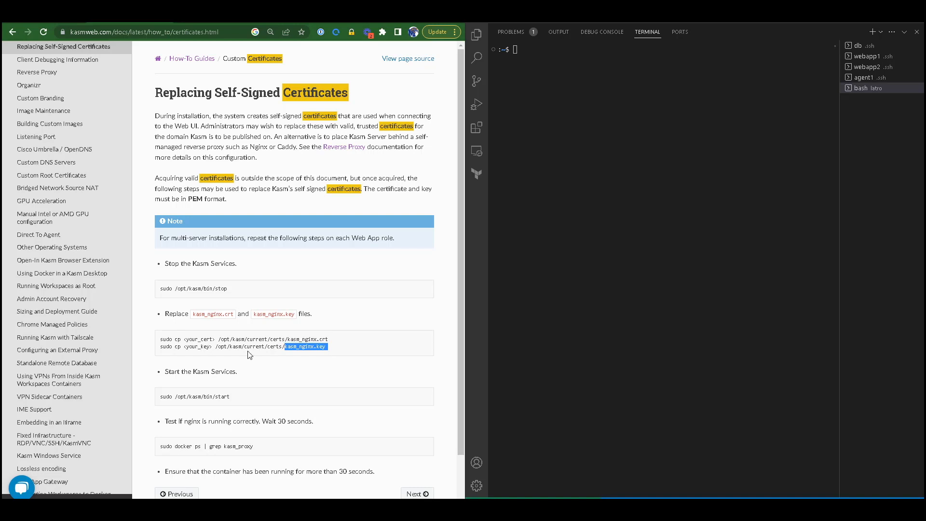
{"action": "mouse_move", "coordinate": [170, 406]}
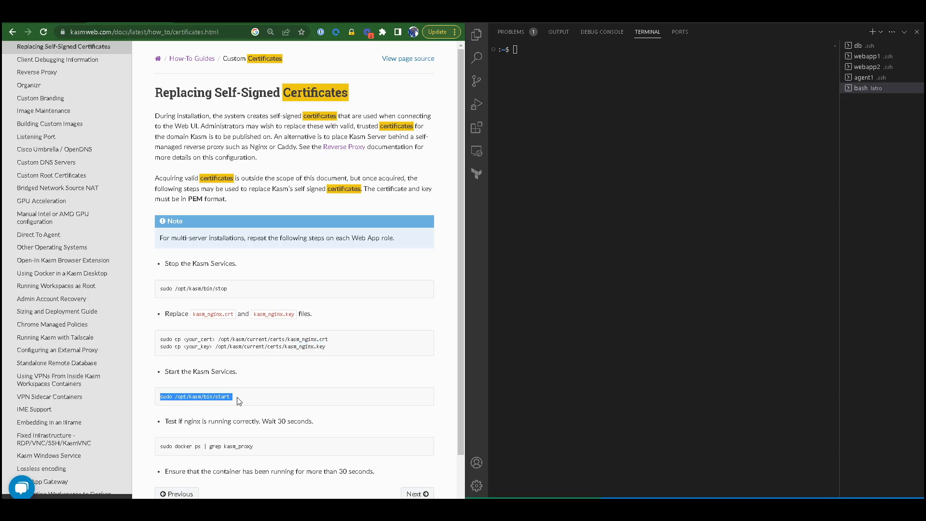
{"action": "mouse_move", "coordinate": [252, 400]}
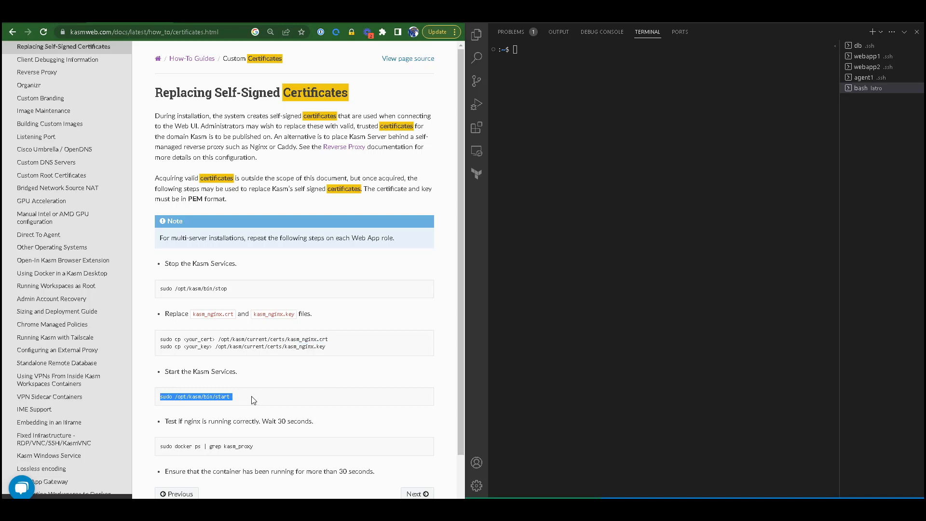
{"action": "mouse_move", "coordinate": [262, 402]}
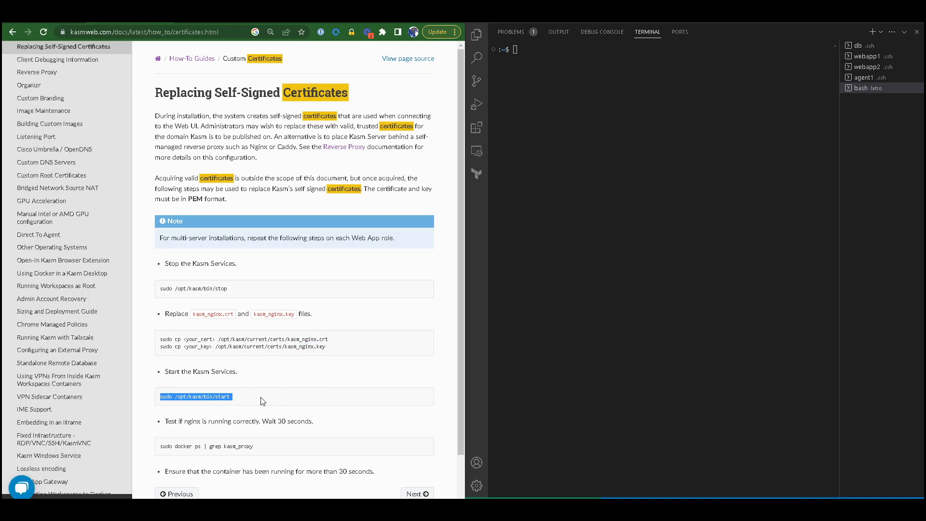
{"action": "mouse_move", "coordinate": [258, 337]}
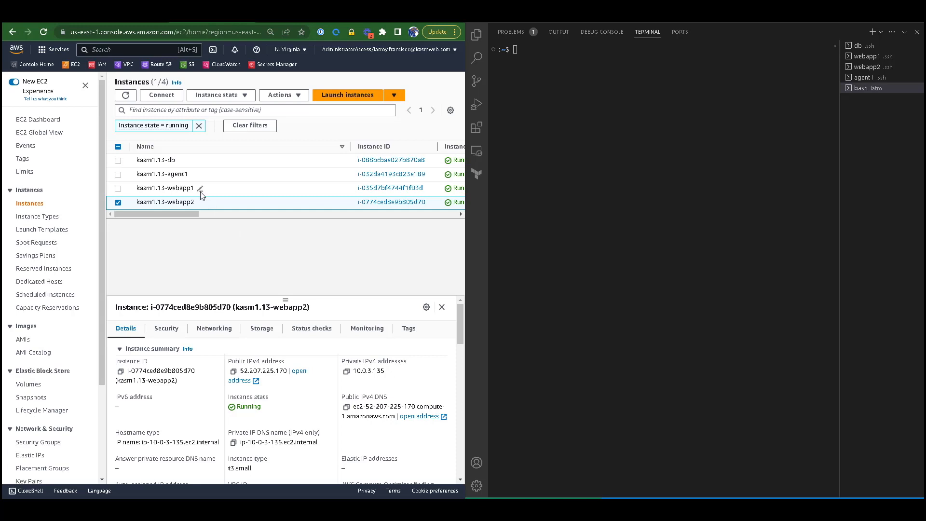
{"action": "mouse_move", "coordinate": [194, 192]}
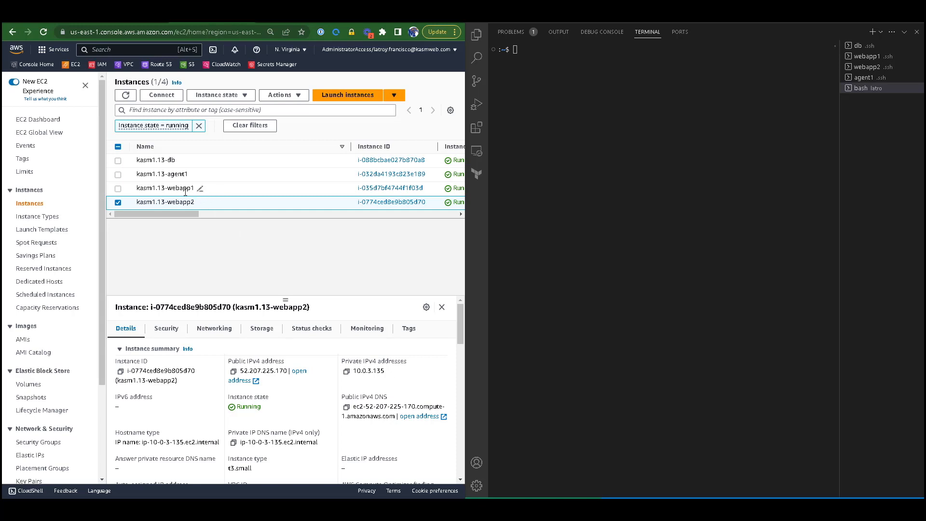
Open the HTTPS:443 listener of load balancer kasm113, which forwards to target group kasm113
{"action": "scroll", "scroll_direction": "down", "scroll_amount": 3}
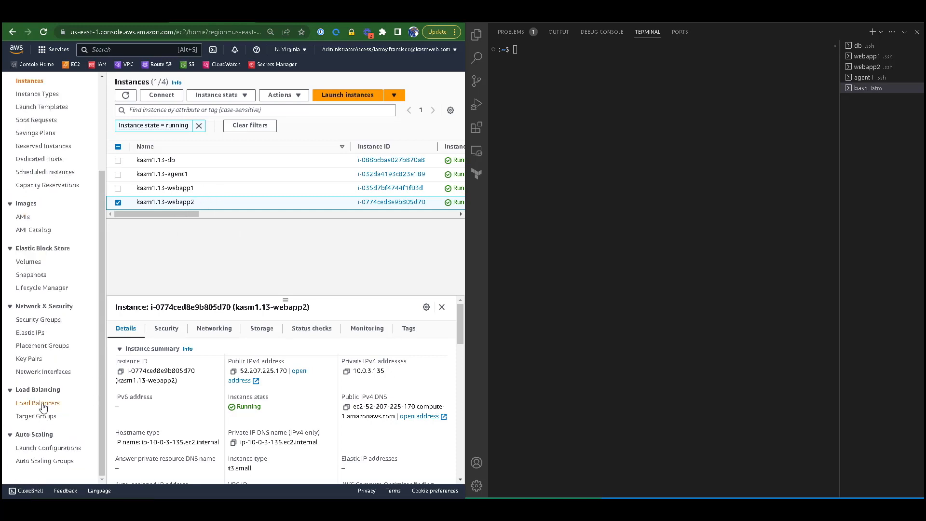
{"action": "left_click", "coordinate": [37, 402]}
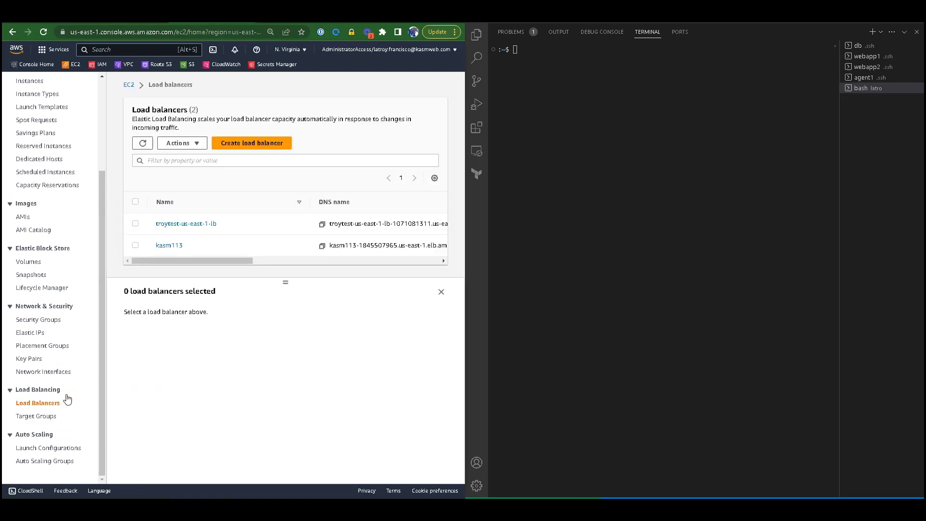
{"action": "left_click", "coordinate": [168, 245]}
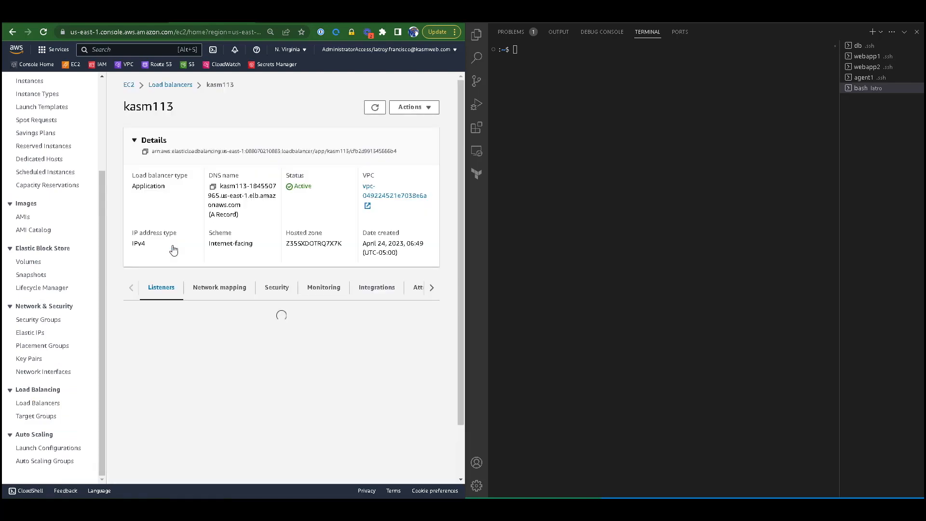
{"action": "scroll", "scroll_direction": "down", "scroll_amount": 3}
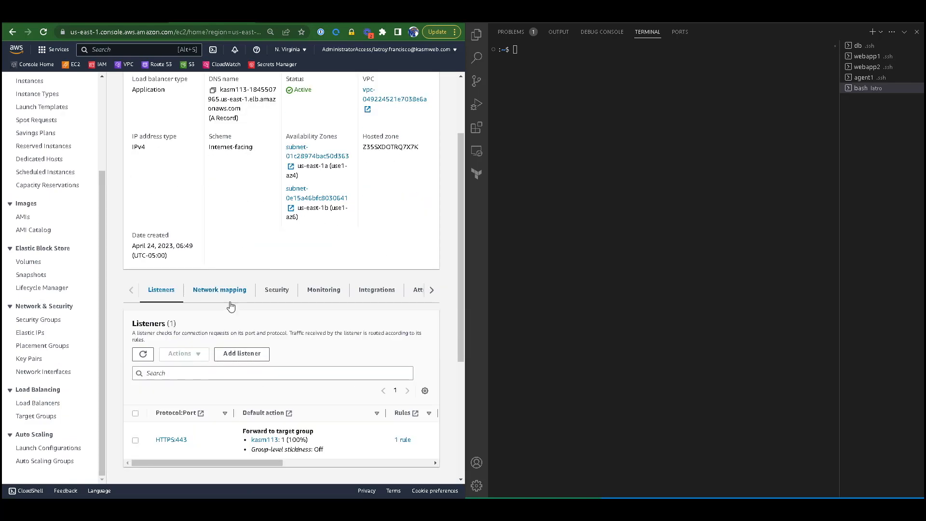
{"action": "left_click", "coordinate": [43, 32]}
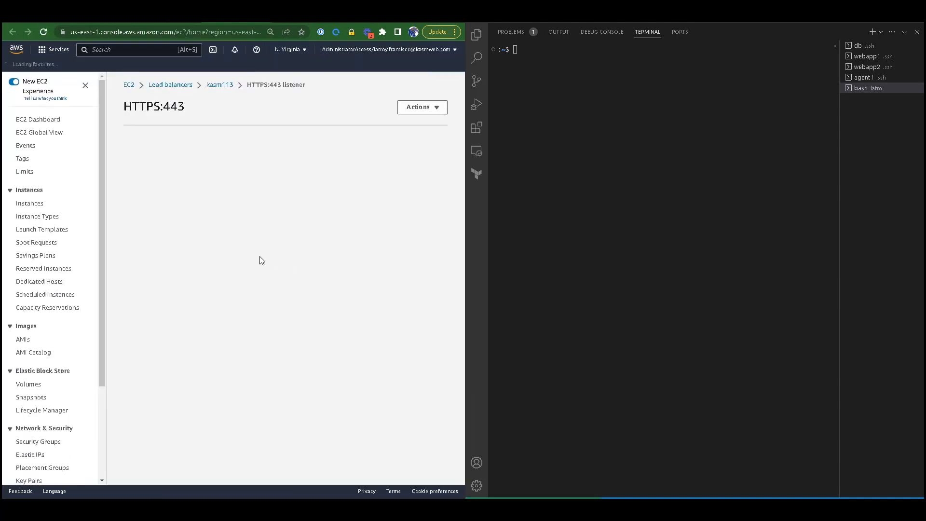
Show the HTTPS:443 listener's certificates, with default certificate vdi.demo1001.kasmweb.com
{"action": "left_click", "coordinate": [221, 136]}
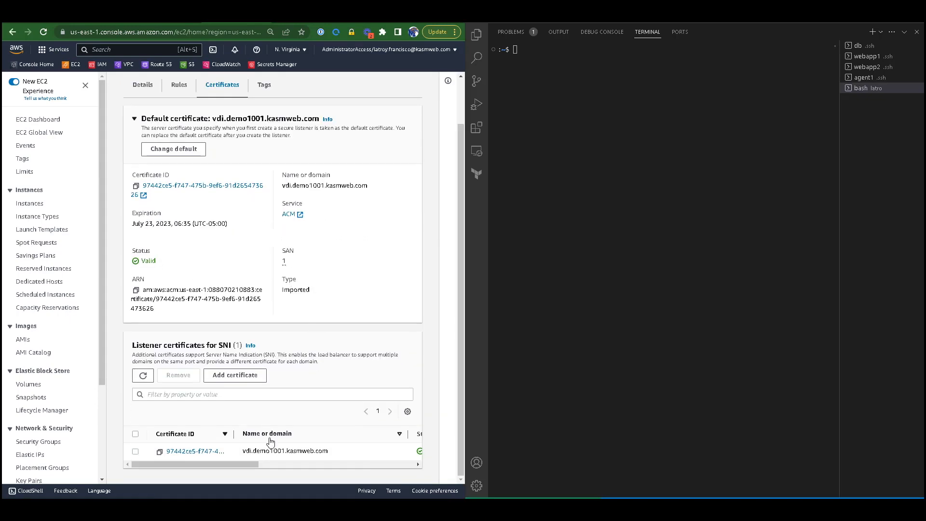
{"action": "mouse_move", "coordinate": [163, 440]}
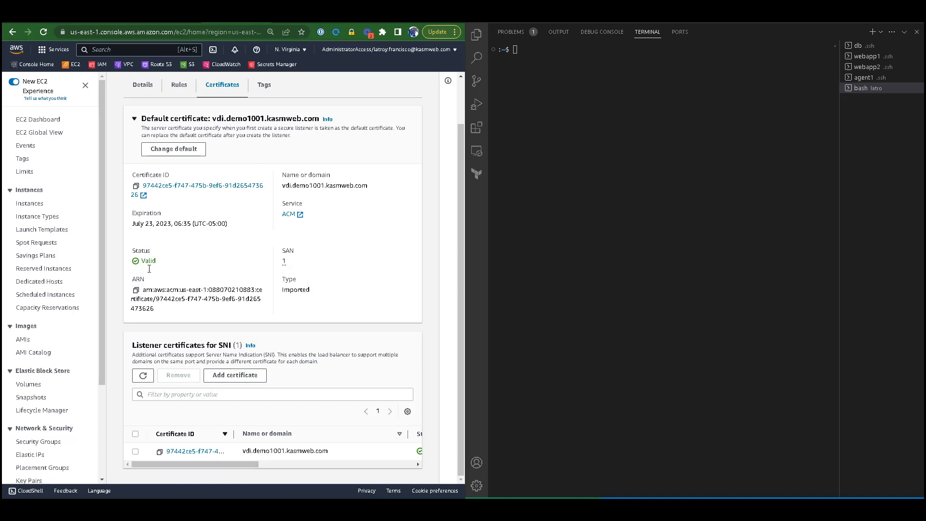
{"action": "mouse_move", "coordinate": [276, 370]}
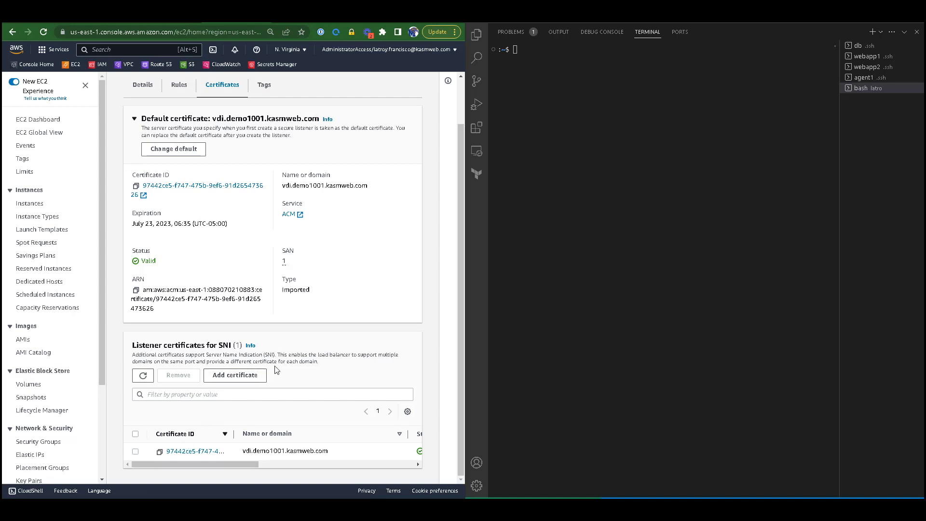
{"action": "mouse_move", "coordinate": [289, 382]}
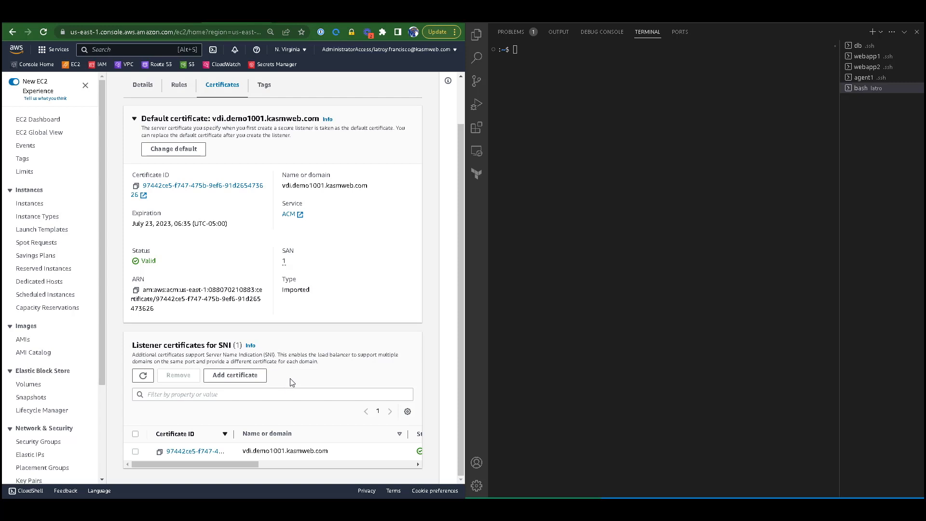
{"action": "mouse_move", "coordinate": [281, 381]}
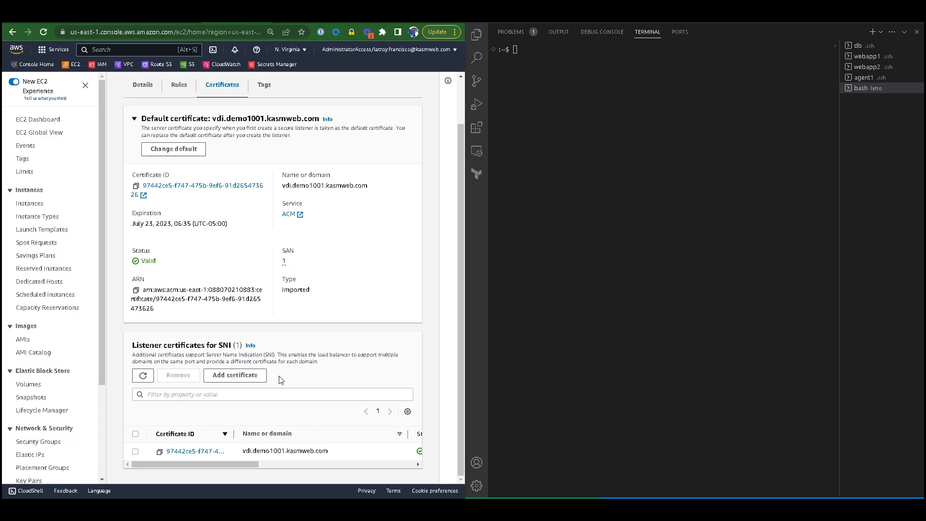
{"action": "mouse_move", "coordinate": [307, 382]}
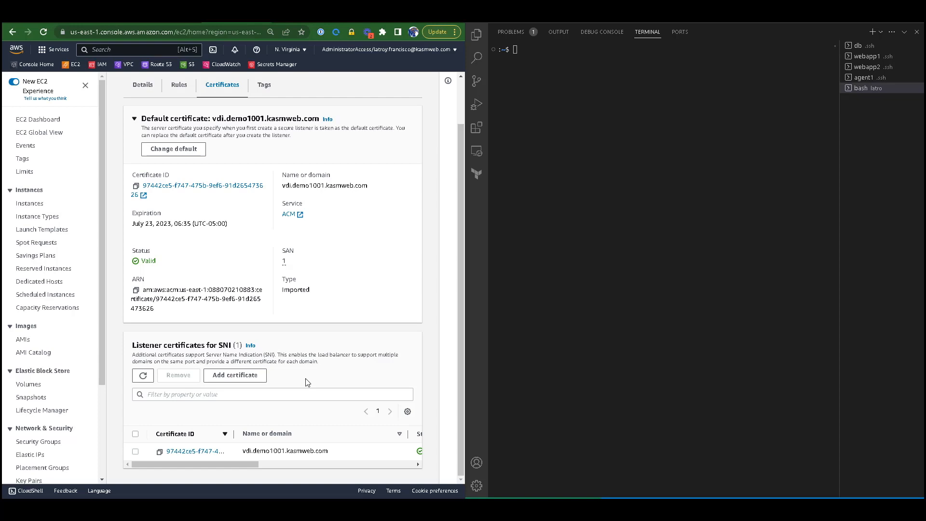
Start adding an SNI certificate and review the three listed ACM certificates
{"action": "left_click", "coordinate": [234, 376]}
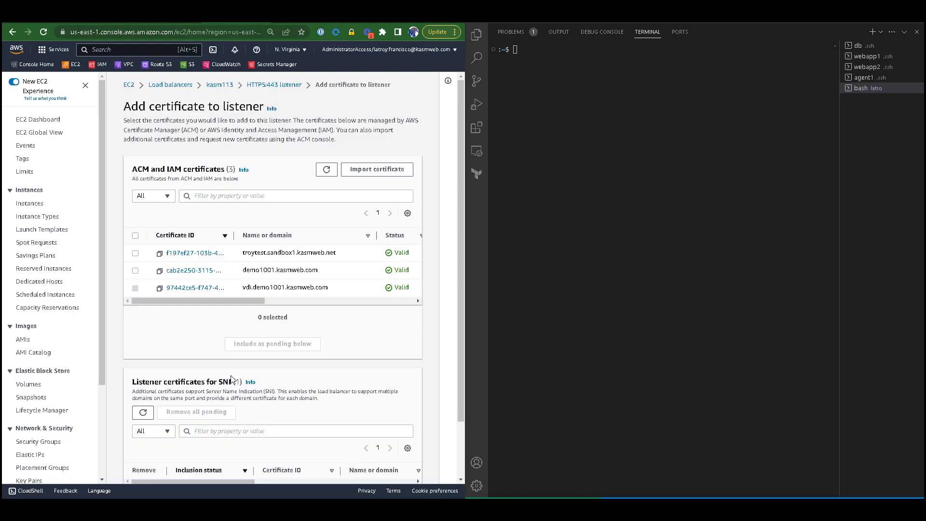
{"action": "scroll", "scroll_direction": "down", "scroll_amount": 3}
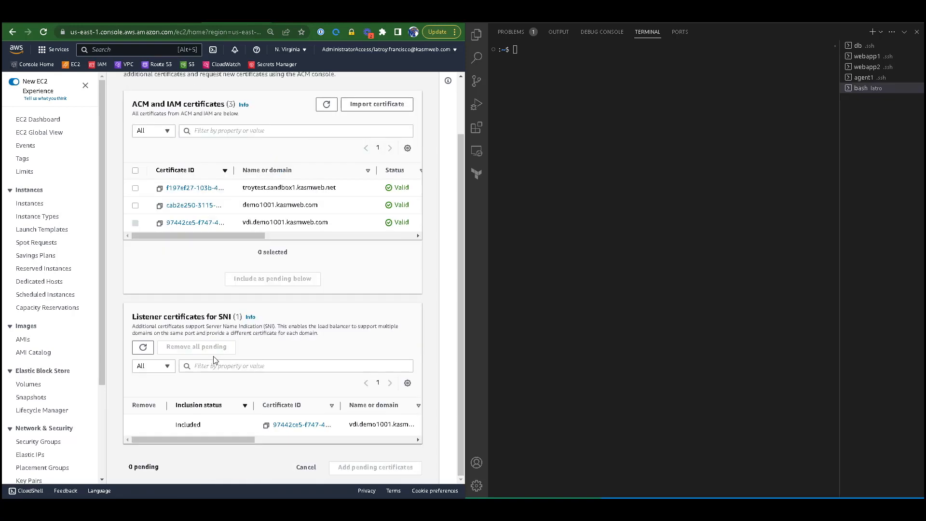
{"action": "scroll", "scroll_direction": "up", "scroll_amount": 3}
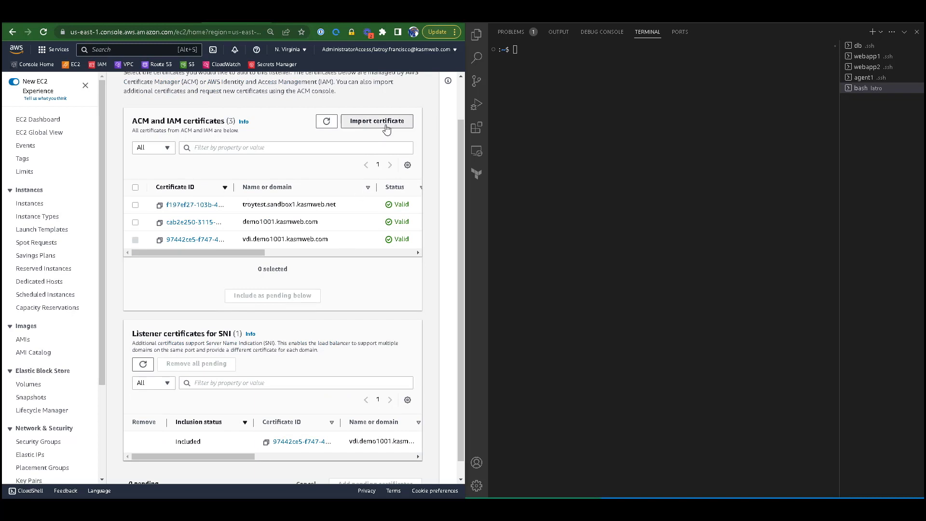
Open the ACM Import certificate form and focus the private key and certificate chain fields
{"action": "left_click", "coordinate": [377, 120]}
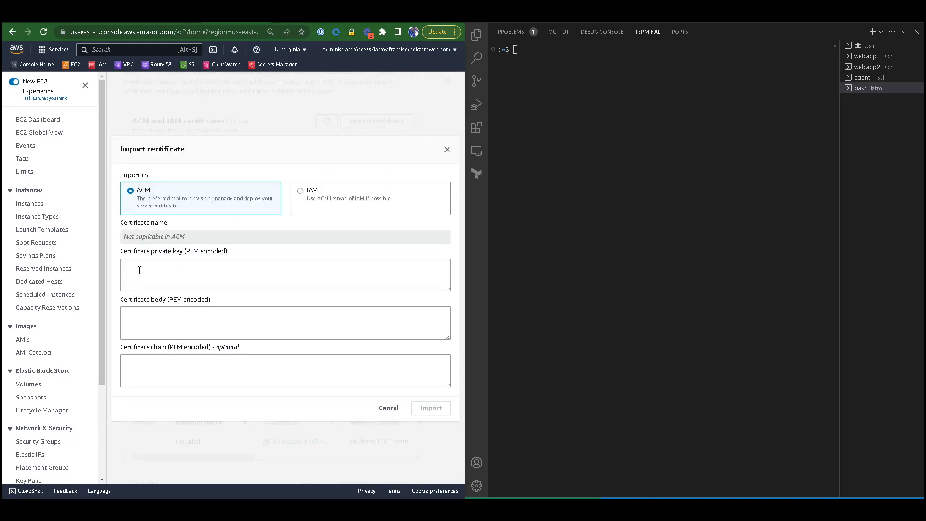
{"action": "left_click", "coordinate": [285, 274]}
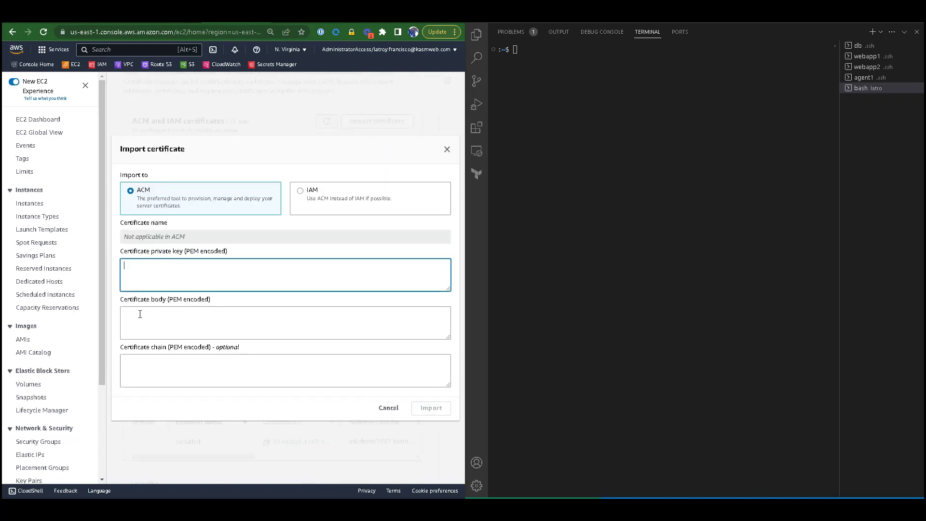
{"action": "left_click", "coordinate": [431, 407]}
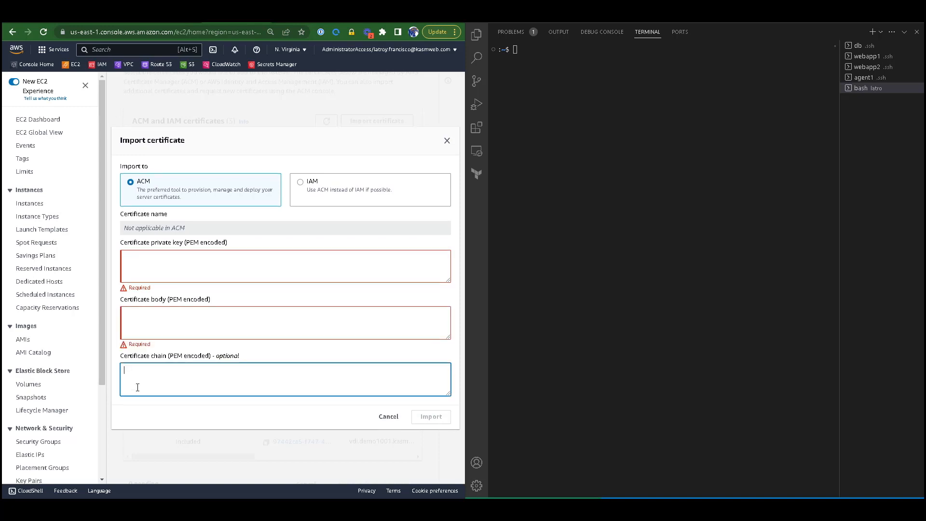
{"action": "mouse_move", "coordinate": [167, 389]}
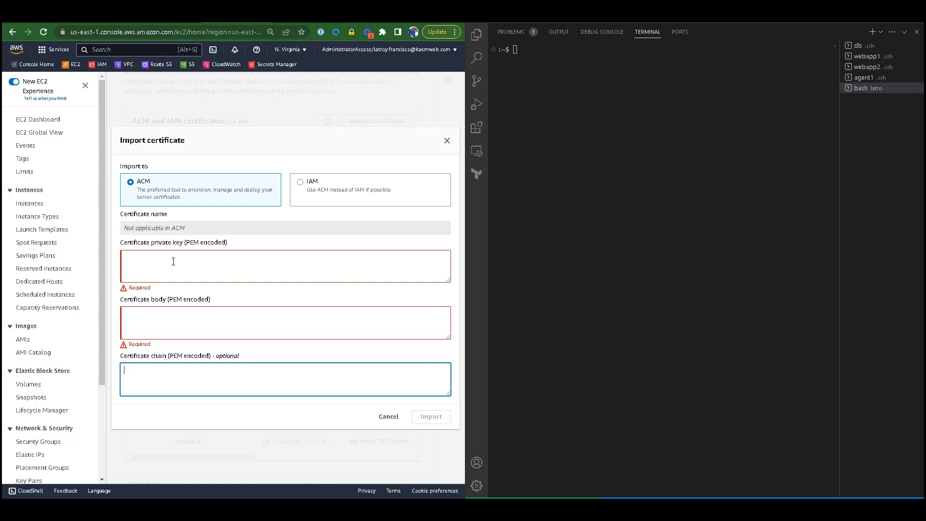
{"action": "mouse_move", "coordinate": [163, 316]}
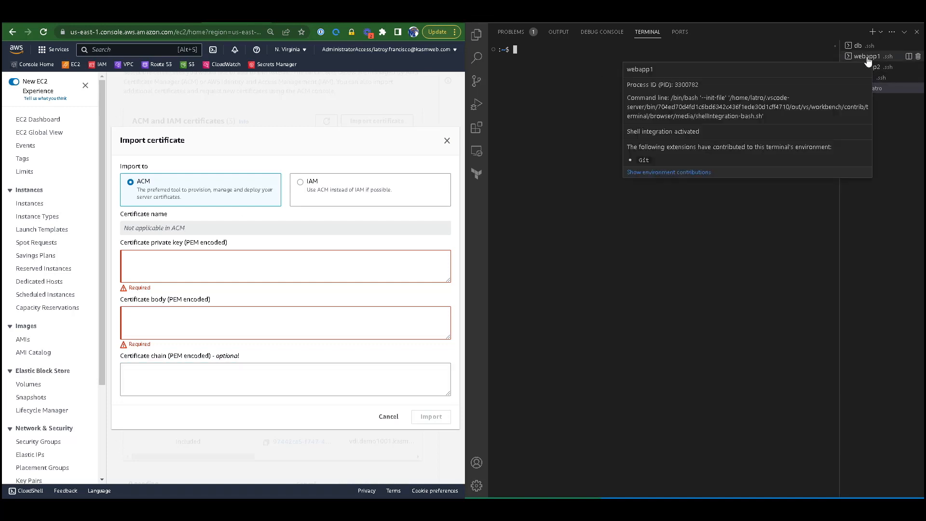
Bring up the Notepad++ notes holding the subdomain and wildcard certbot commands
{"action": "left_click", "coordinate": [869, 66]}
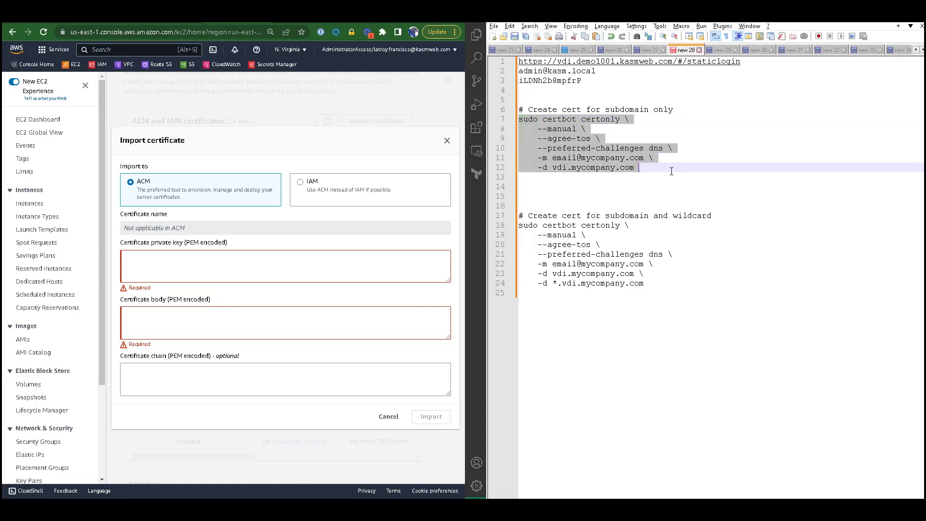
{"action": "mouse_move", "coordinate": [632, 174]}
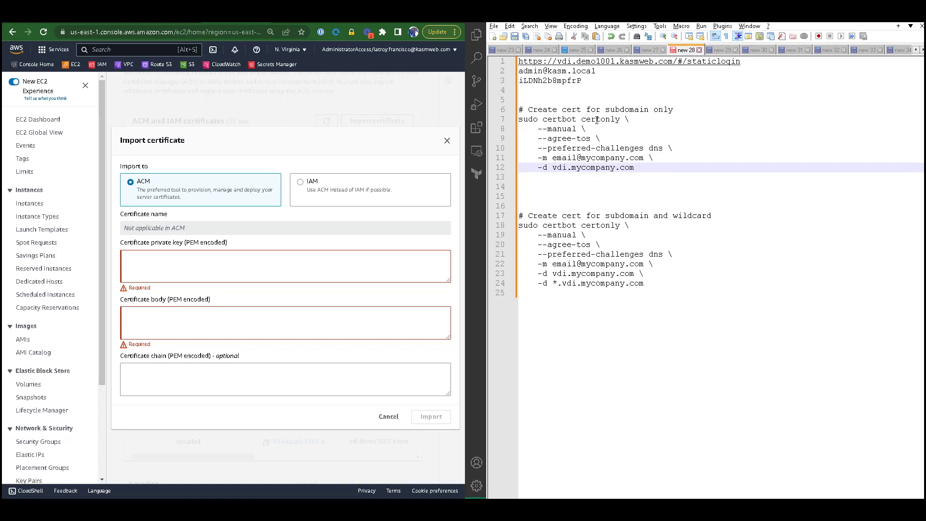
Insert a blank line after line 12 between the two certbot command blocks
{"action": "double_click", "coordinate": [600, 118]}
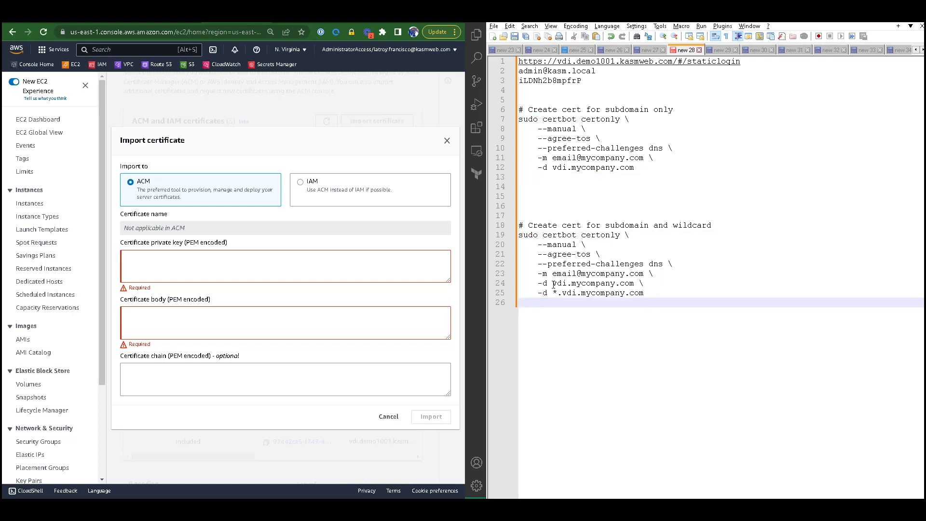
Add another blank line below line 12 and place the caret on line 14
{"action": "double_click", "coordinate": [592, 283]}
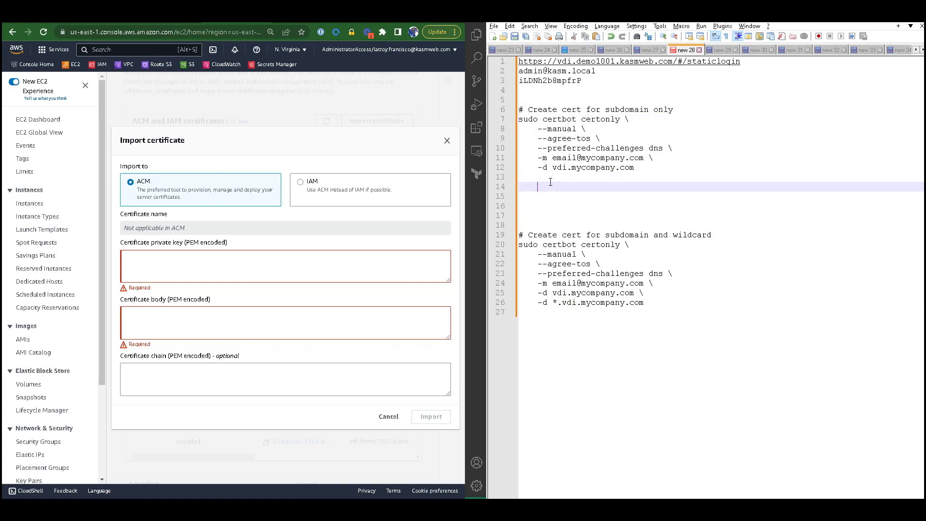
Type 'sudo certbot certonly \' on line 14 to start a new certbot command
{"action": "type", "text": "sudo certbot certonly \\"}
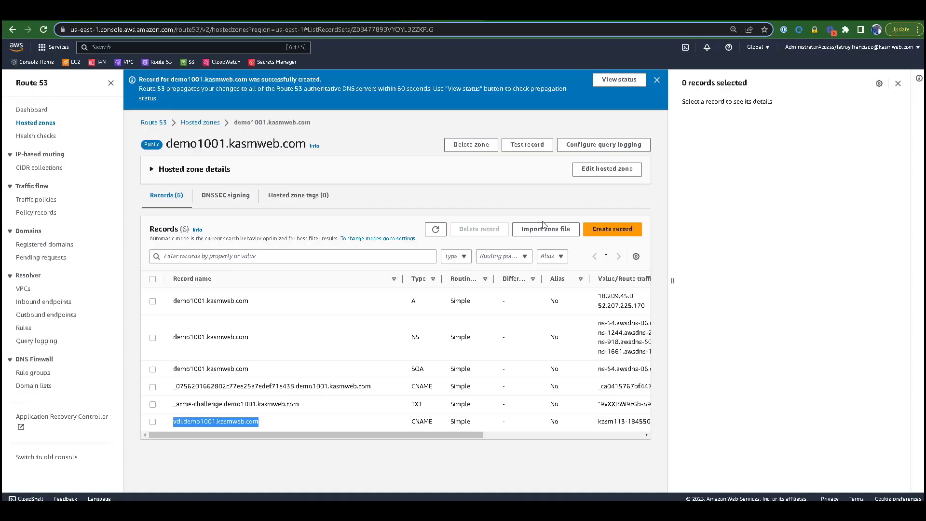
Create the _acme-challenge.vdi TXT record holding the certbot challenge value in demo1001.kasmweb.com
{"action": "left_click", "coordinate": [612, 229]}
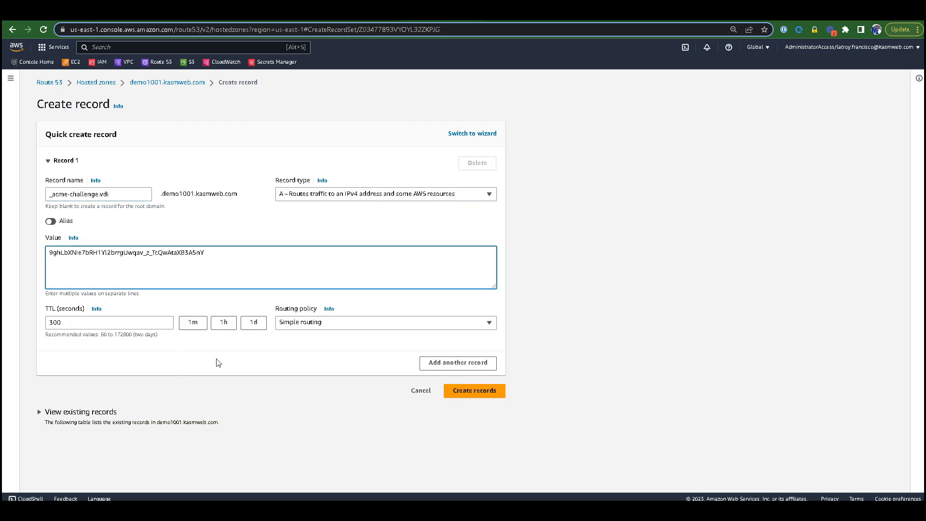
{"action": "left_click", "coordinate": [385, 194]}
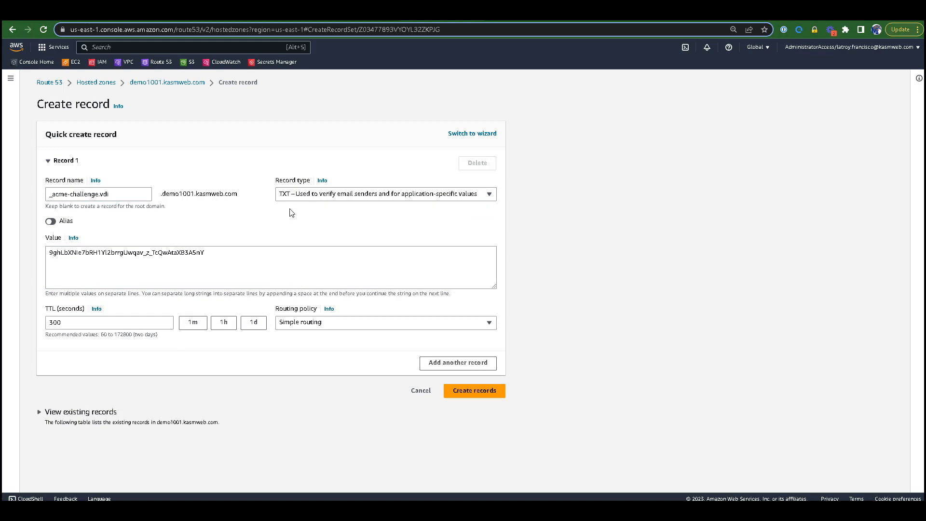
{"action": "mouse_move", "coordinate": [473, 390]}
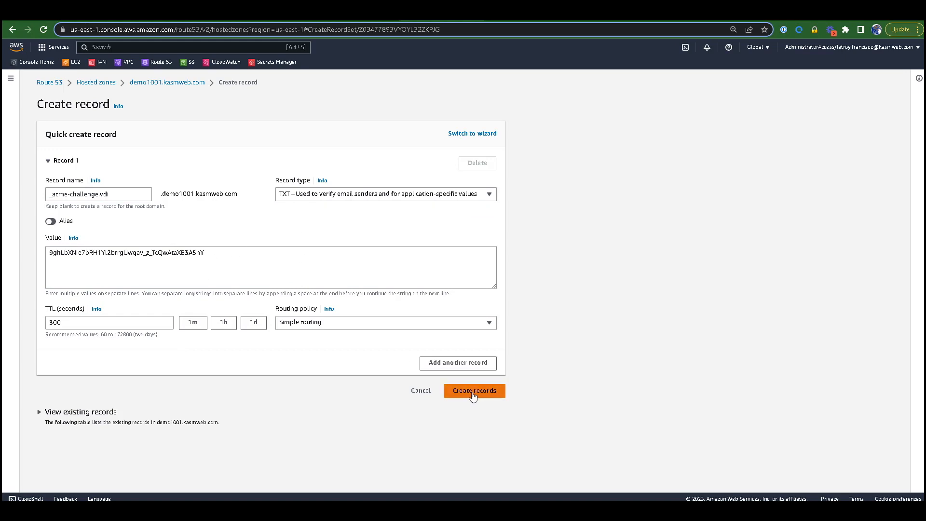
{"action": "left_click", "coordinate": [473, 390]}
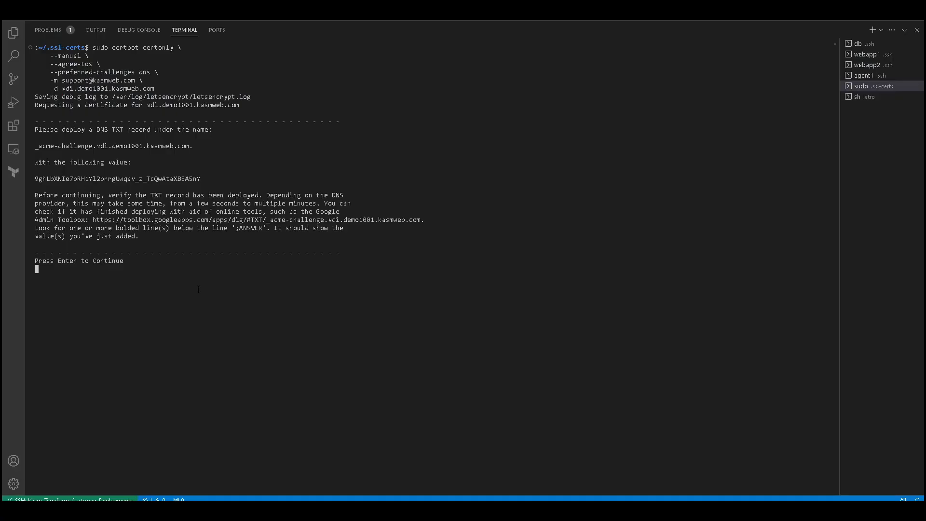
Let Certbot finish, then print and select vdi.demo1001.kasmweb.com's fullchain.pem with sudo cat
{"action": "key", "text": "Return"}
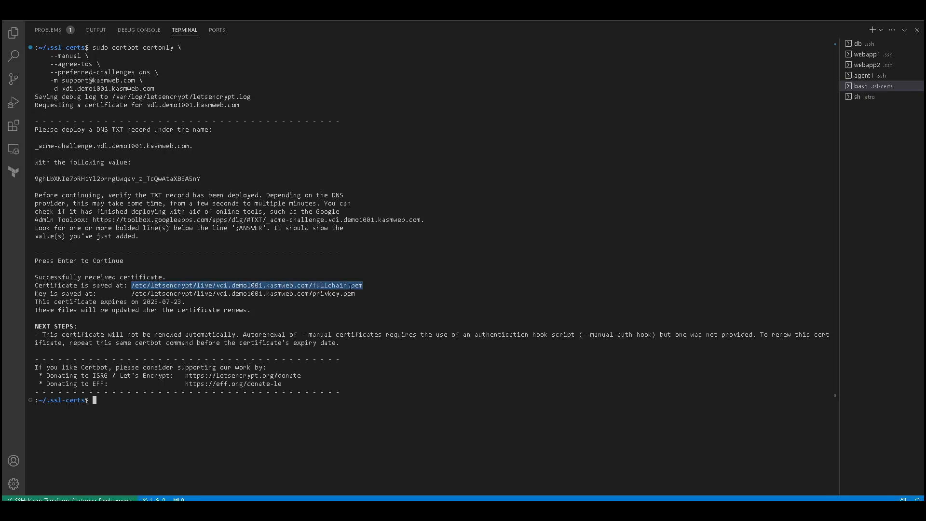
{"action": "left_click", "coordinate": [253, 430]}
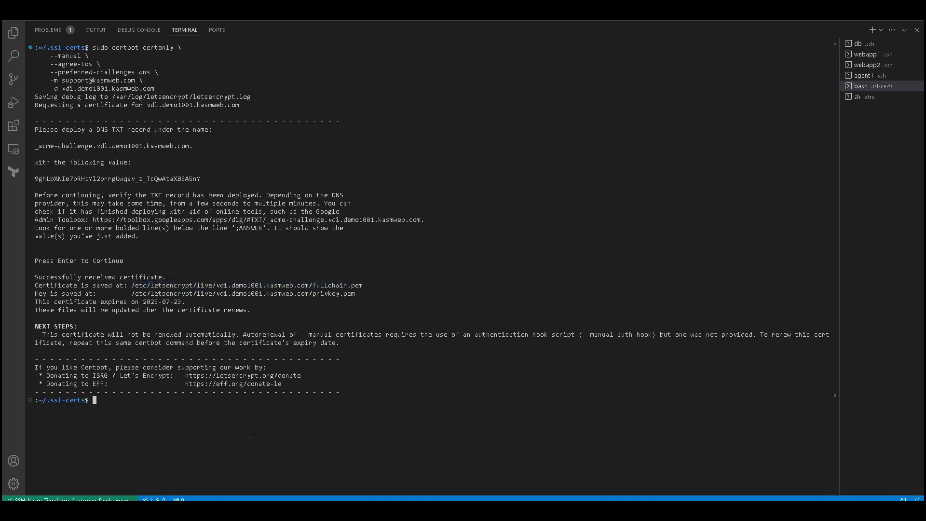
{"action": "type", "text": "sudo"}
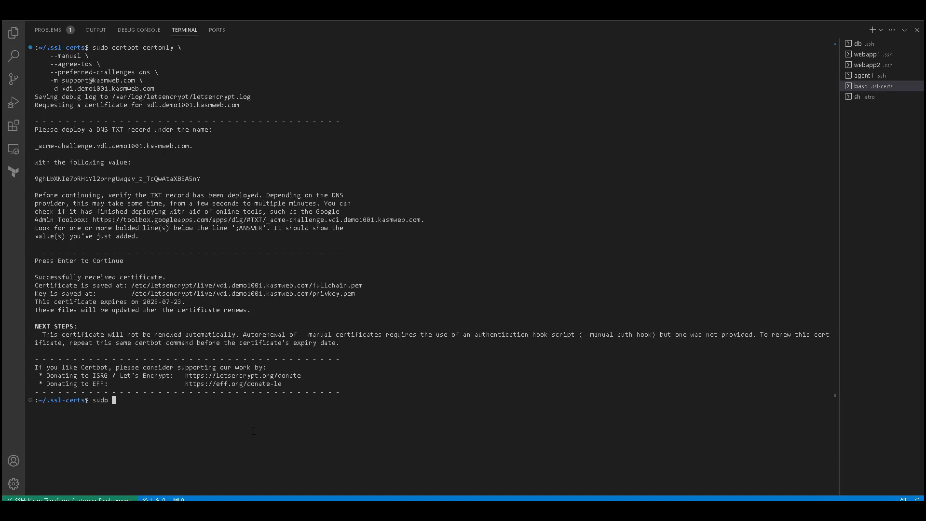
{"action": "type", "text": "cat /etc/letsencrypt/live/vdi.demo1001.kasmweb.com/fullchain.pem"}
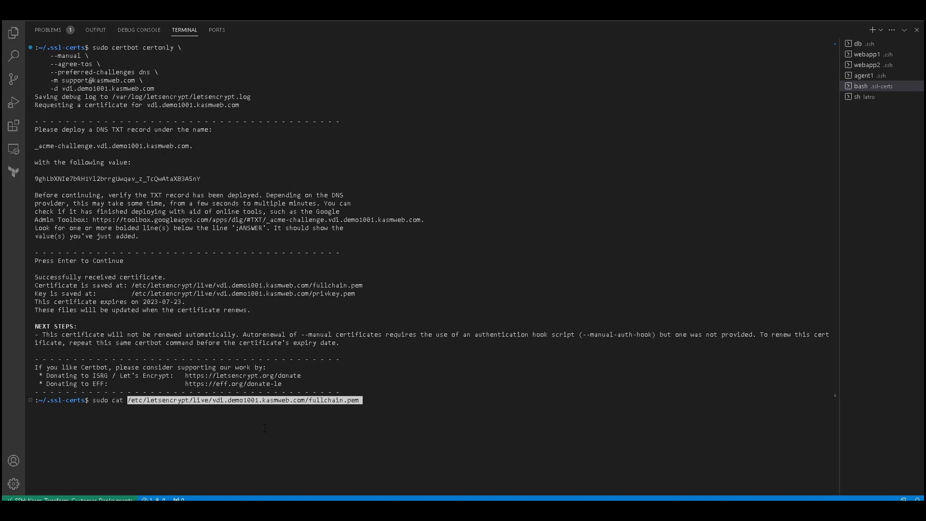
{"action": "key", "text": "Return"}
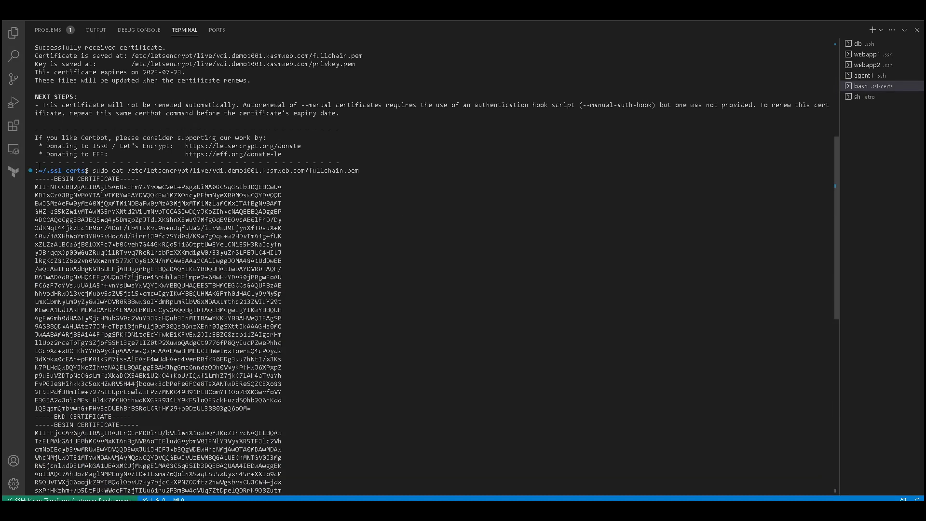
{"action": "left_click_drag", "start_coordinate": [125, 63], "coordinate": [184, 72]}
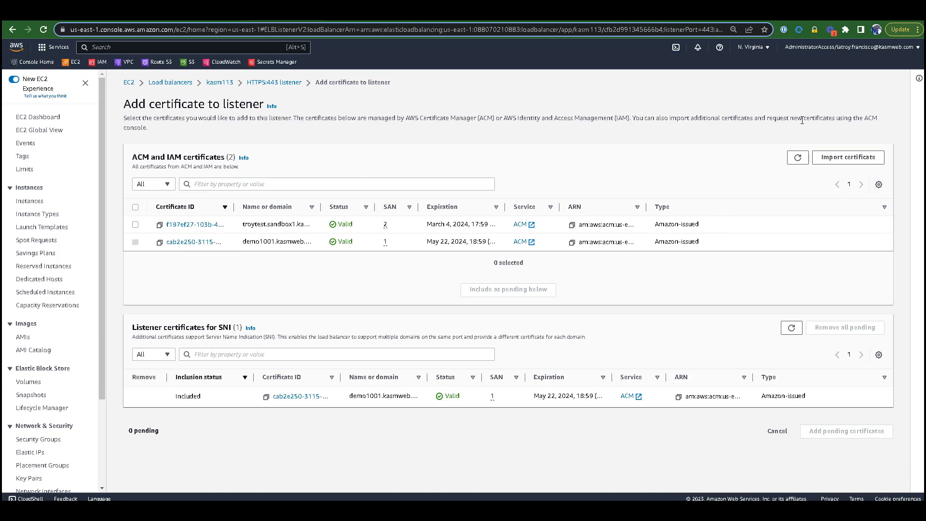
{"action": "mouse_move", "coordinate": [832, 163]}
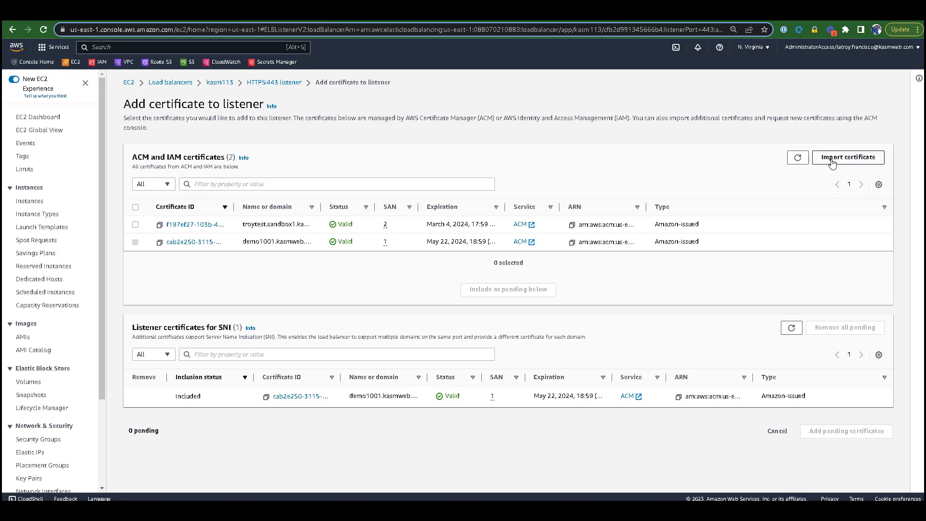
Open the ACM import form and bring up the Notepad++ document with the key and certificate
{"action": "left_click", "coordinate": [848, 157]}
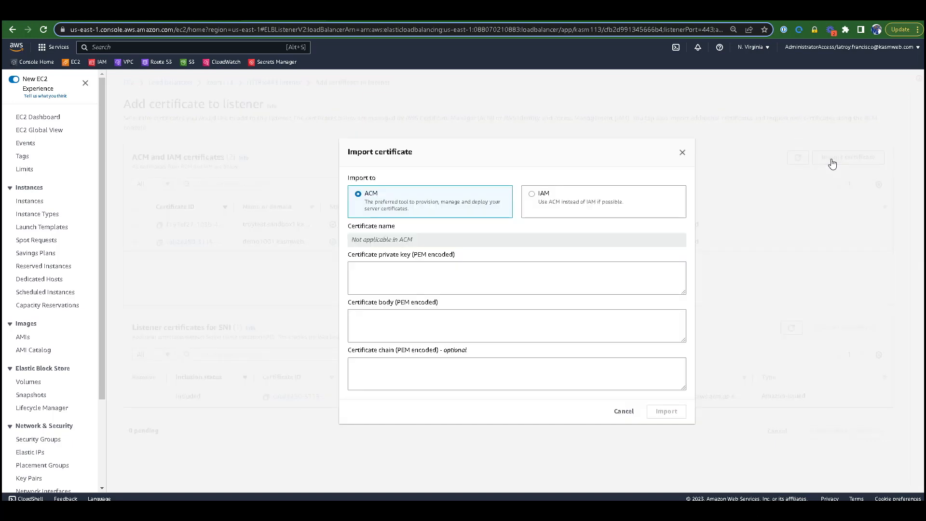
{"action": "mouse_move", "coordinate": [560, 213]}
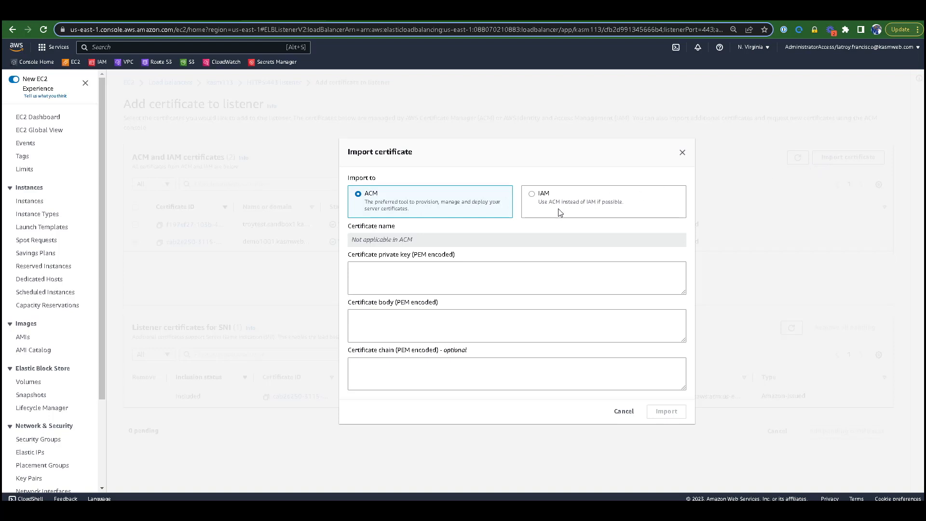
{"action": "left_click", "coordinate": [516, 278]}
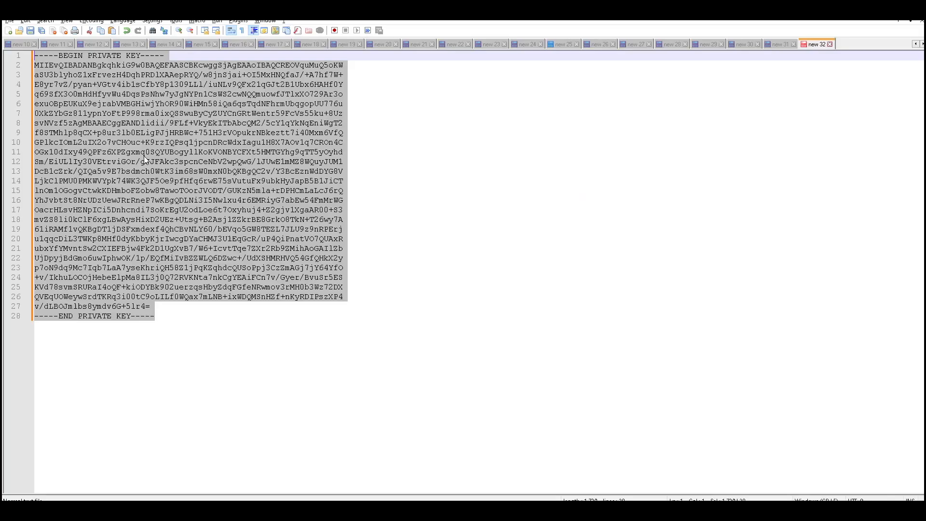
{"action": "left_click", "coordinate": [768, 43]}
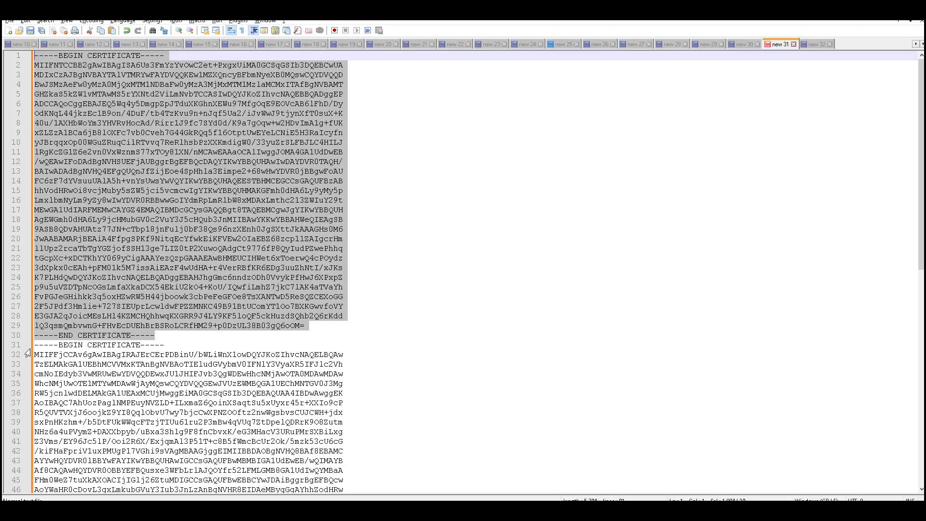
{"action": "scroll", "scroll_direction": "down", "scroll_amount": 3}
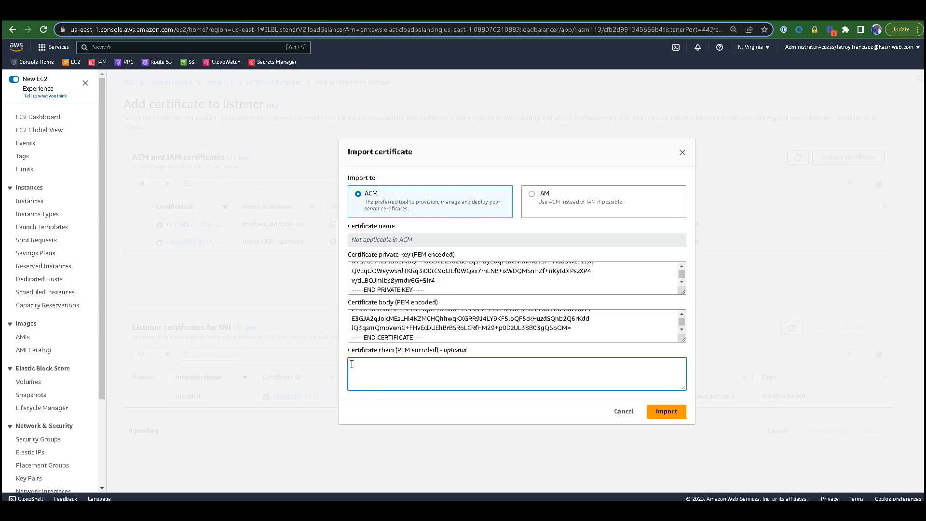
Import the vdi.demo1001.kasmweb.com certificate into ACM and add it as a pending listener certificate
{"action": "left_click", "coordinate": [665, 411]}
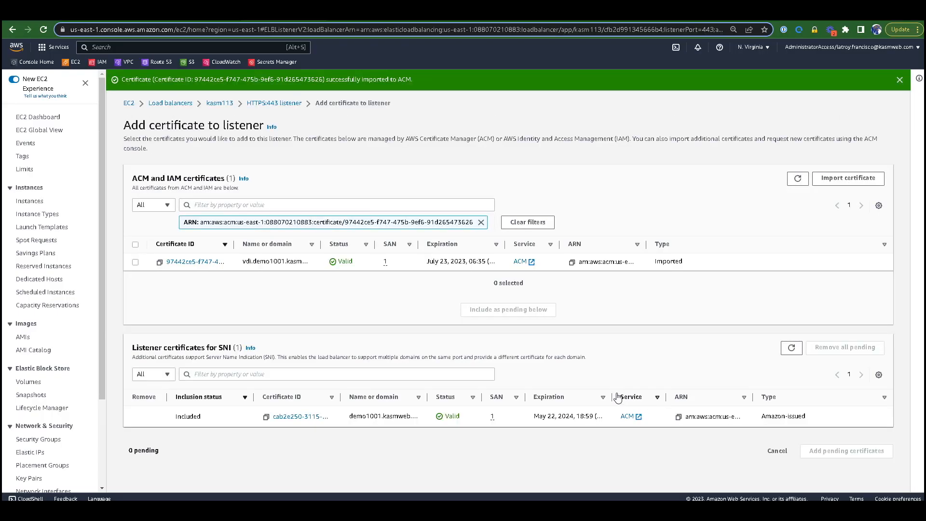
{"action": "left_click", "coordinate": [135, 261]}
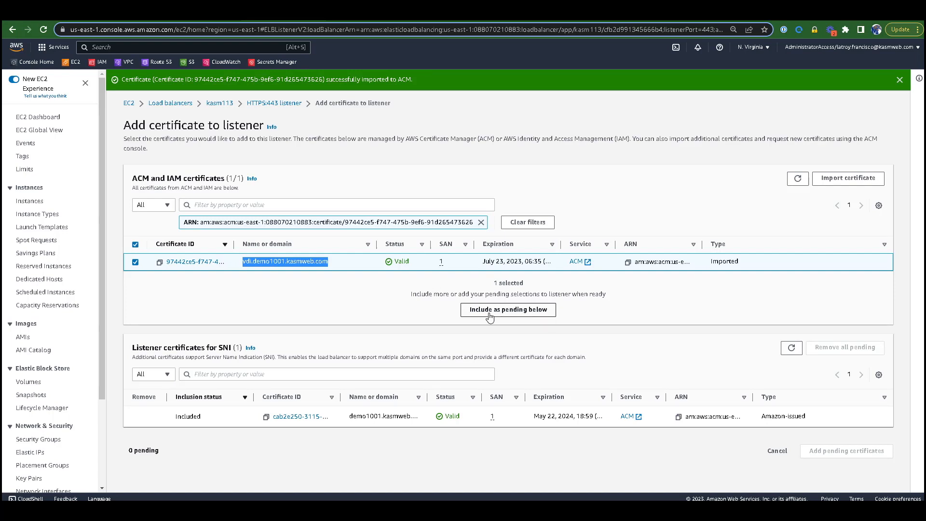
{"action": "left_click", "coordinate": [507, 309]}
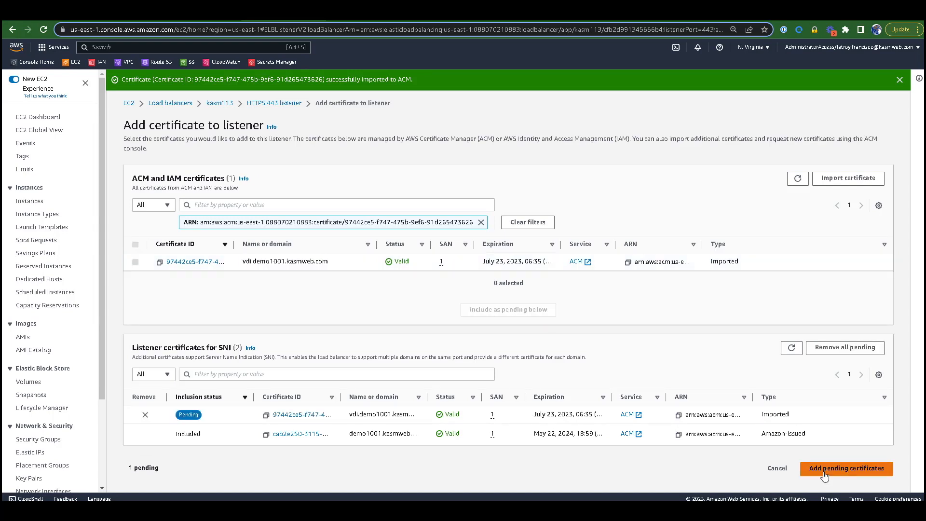
{"action": "left_click", "coordinate": [845, 468]}
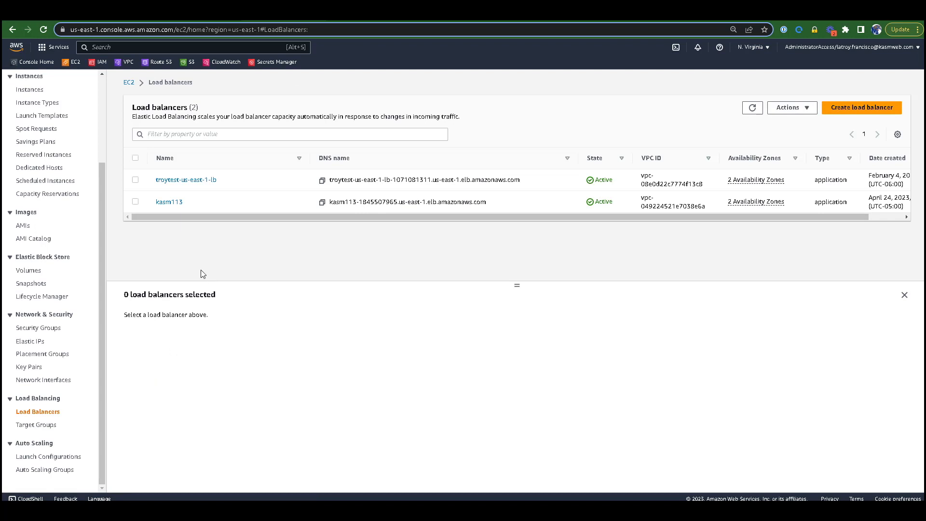
Open the kasm113 load balancer and its HTTPS:443 listener details
{"action": "left_click", "coordinate": [169, 202]}
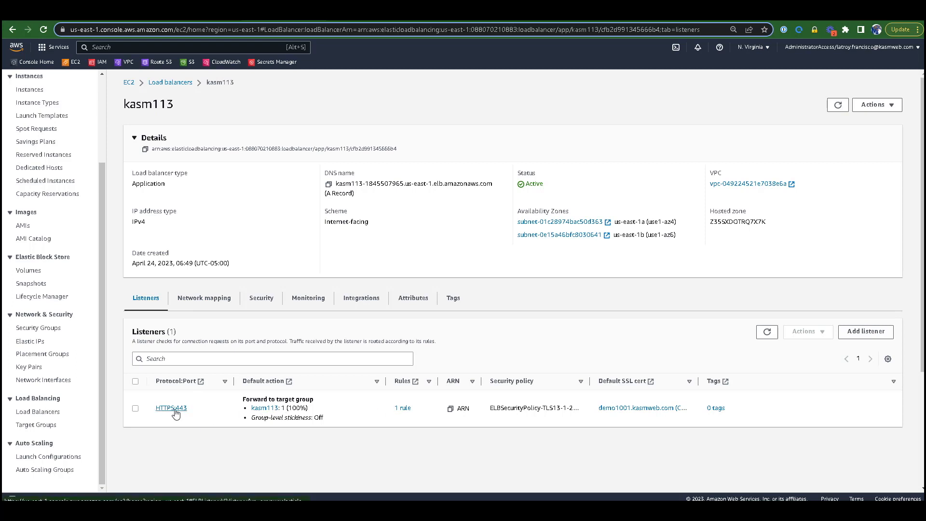
{"action": "left_click", "coordinate": [171, 408]}
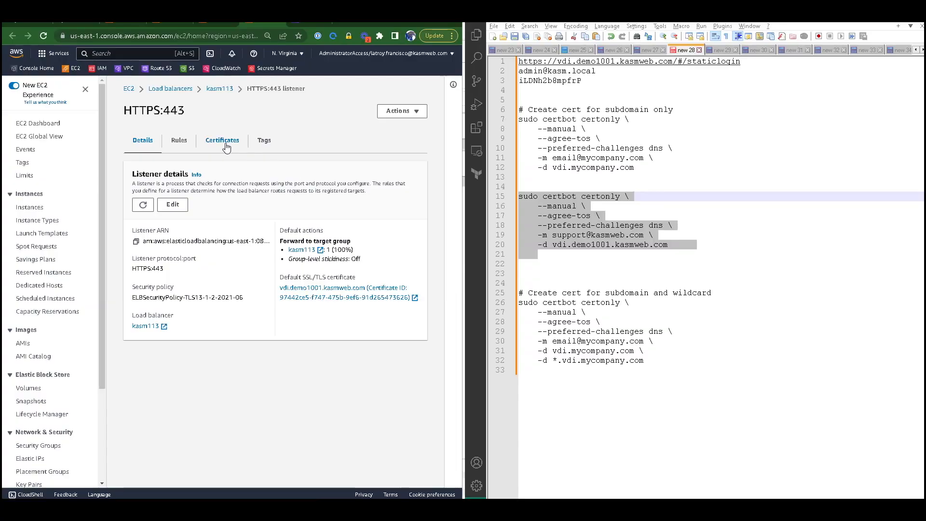
Review the listener's Certificates tab down to the SNI listener certificates
{"action": "left_click", "coordinate": [222, 140]}
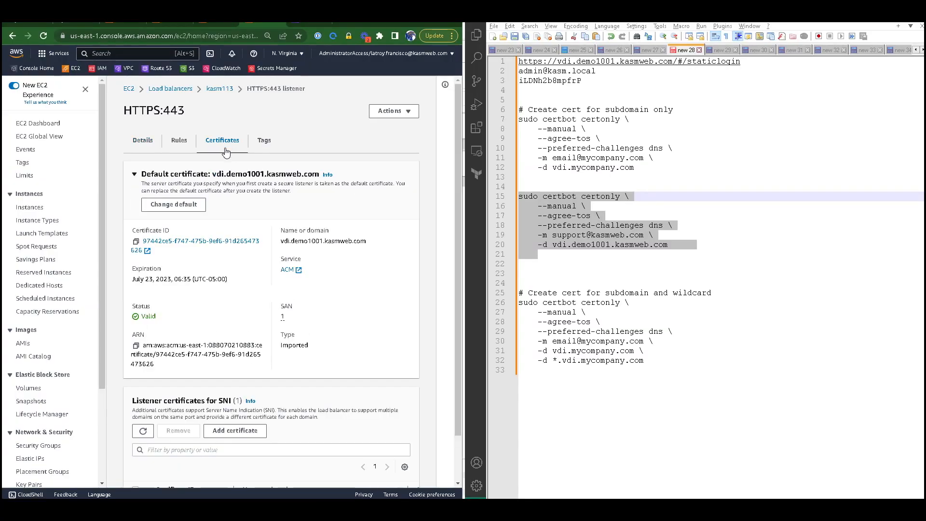
{"action": "mouse_move", "coordinate": [256, 319]}
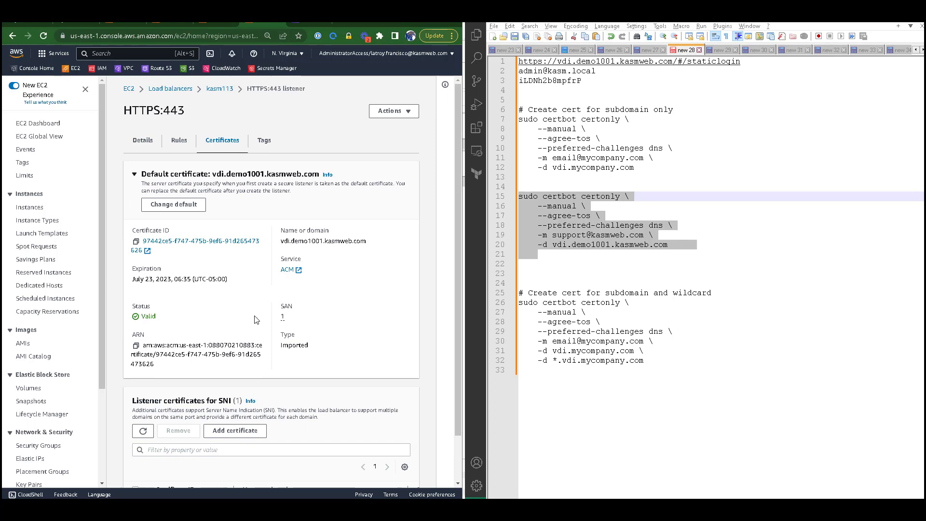
{"action": "scroll", "scroll_direction": "down", "scroll_amount": 3}
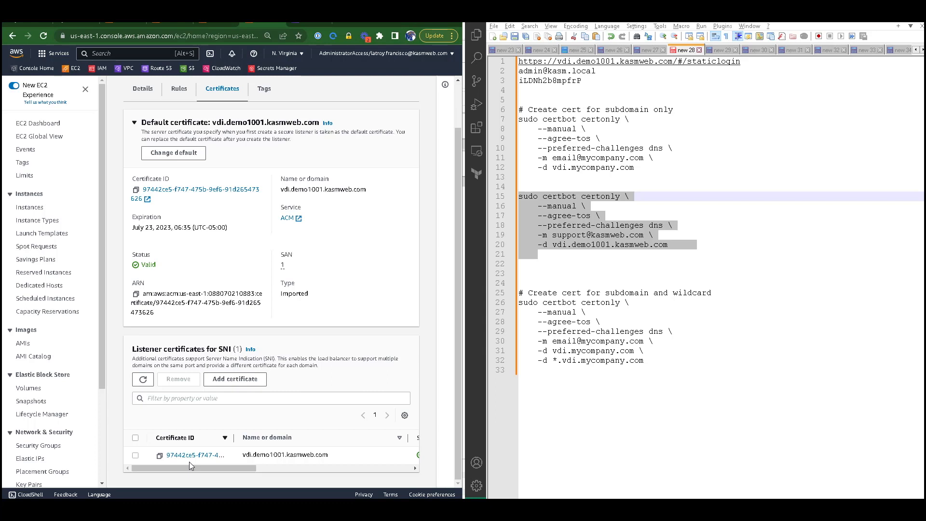
{"action": "mouse_move", "coordinate": [158, 422]}
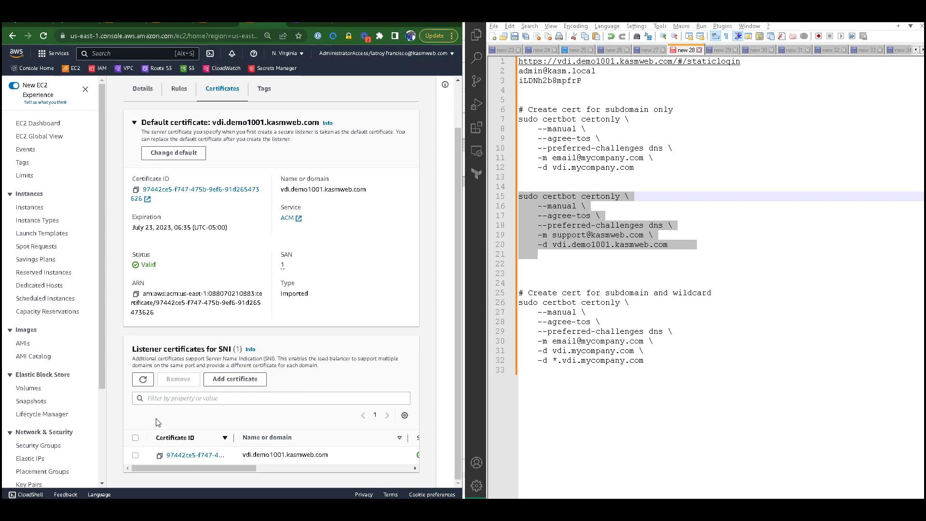
{"action": "mouse_move", "coordinate": [157, 423]}
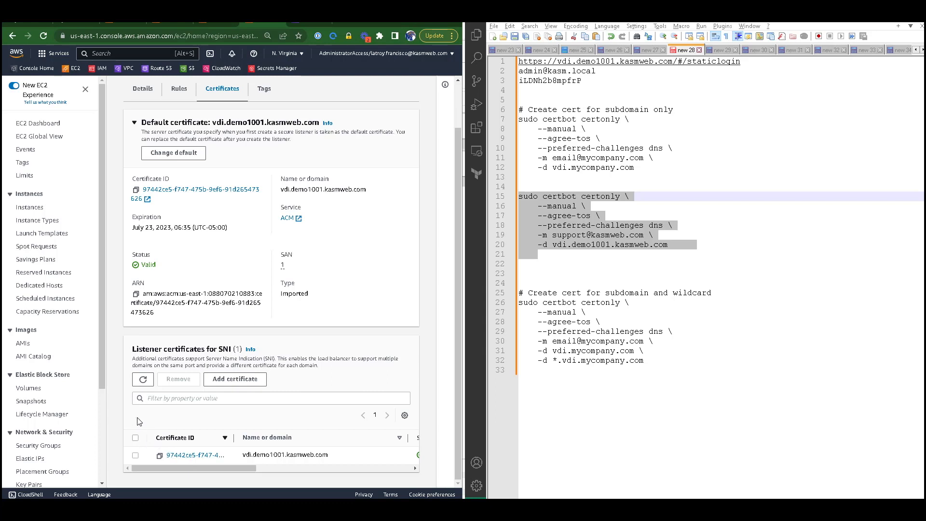
{"action": "mouse_move", "coordinate": [139, 457]}
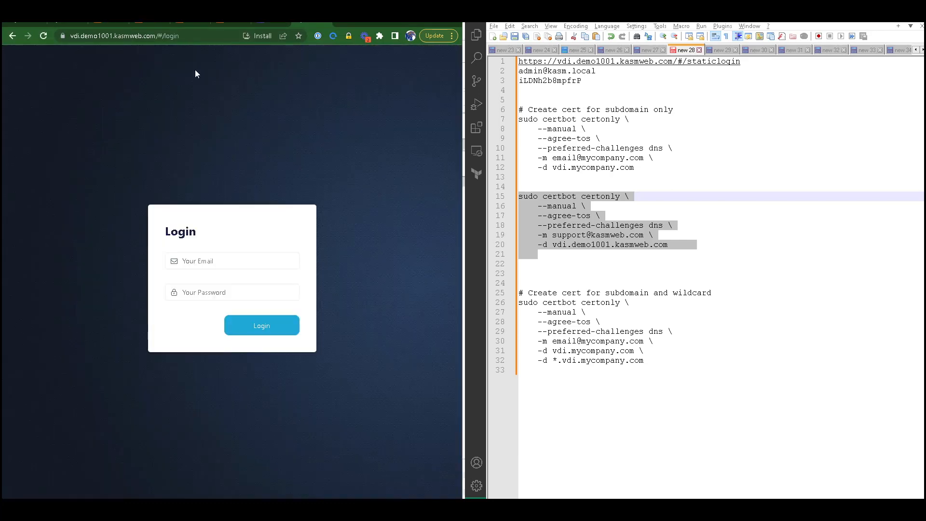
Switch to the Kasm guide on Replacing Self-Signed Certificates
{"action": "left_click", "coordinate": [60, 35]}
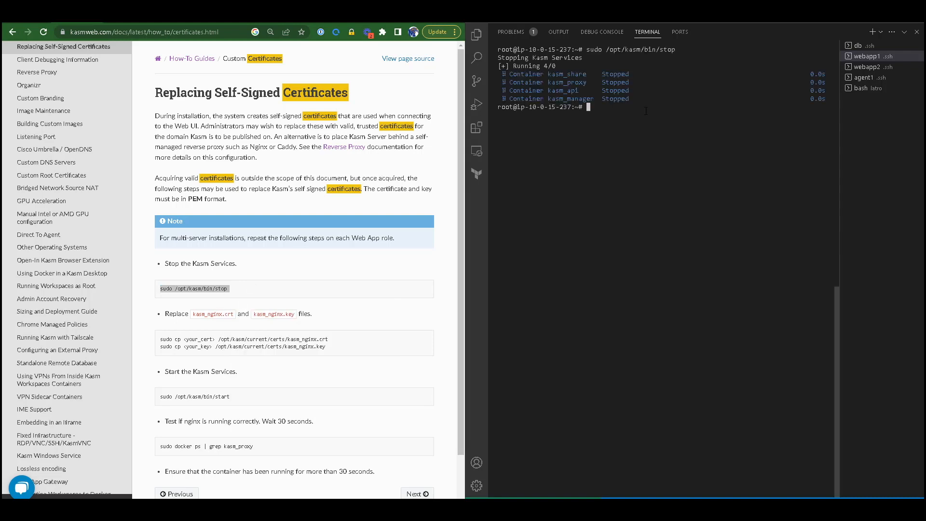
Move the webapp1 and webapp2 terminals into /opt/kasm/current/certs/
{"action": "left_click", "coordinate": [863, 66]}
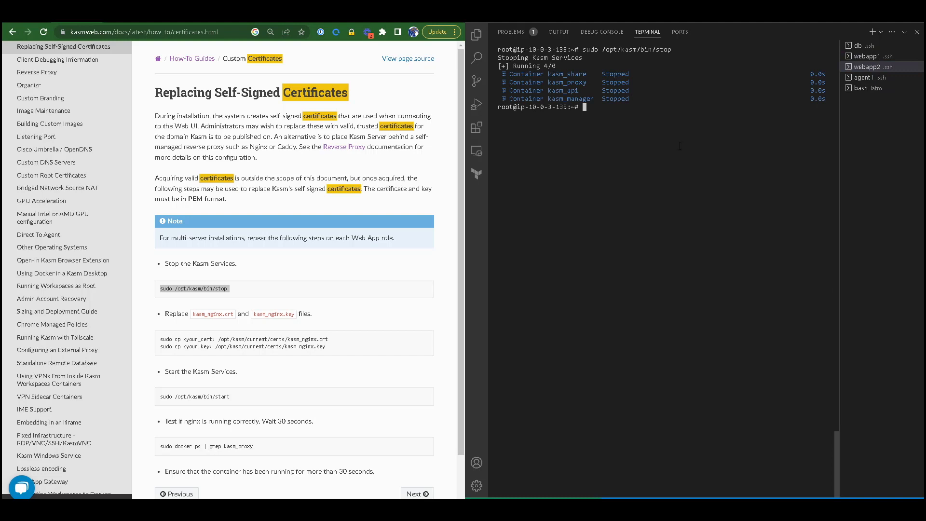
{"action": "left_click", "coordinate": [867, 55]}
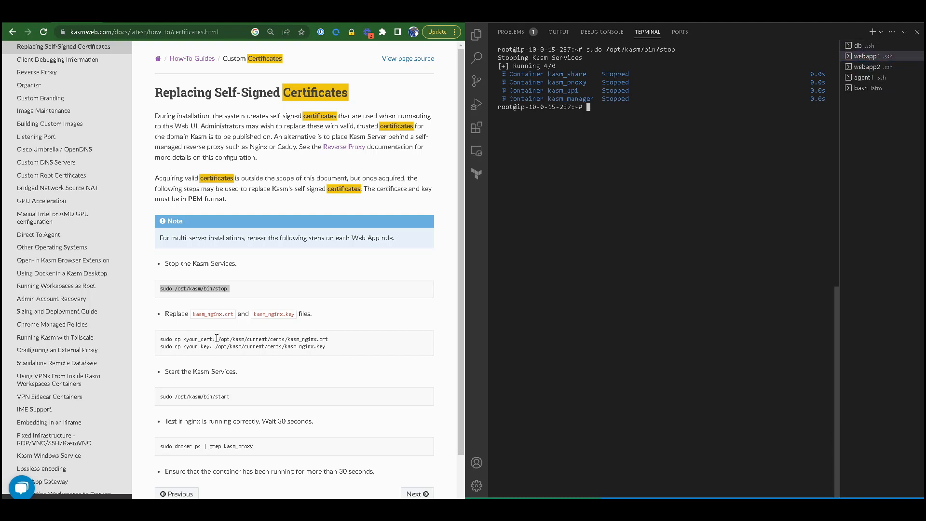
{"action": "double_click", "coordinate": [226, 339]}
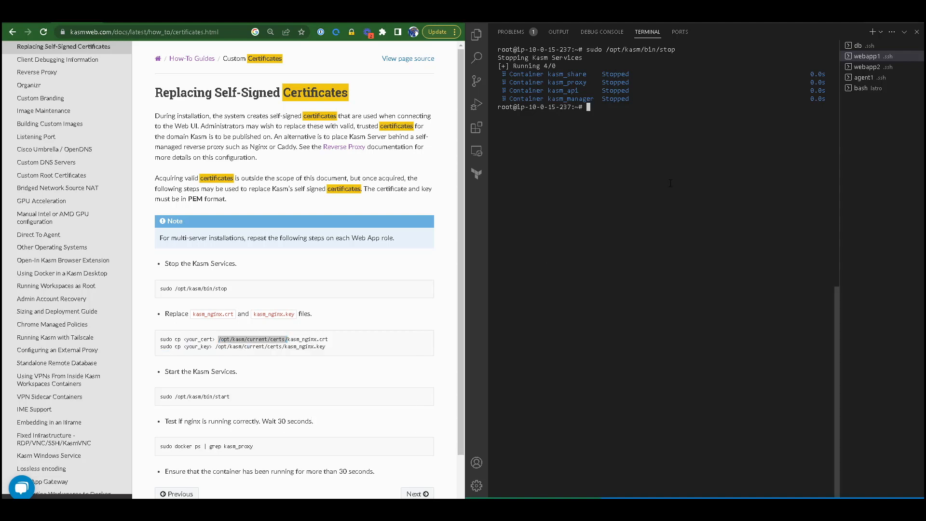
{"action": "type", "text": "cd /opt/kasm/current/certs/"}
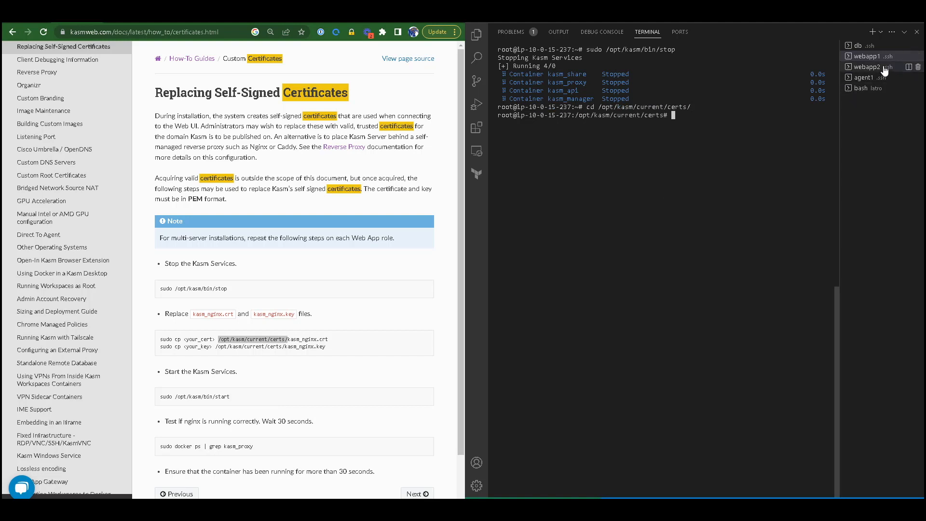
{"action": "left_click", "coordinate": [868, 67]}
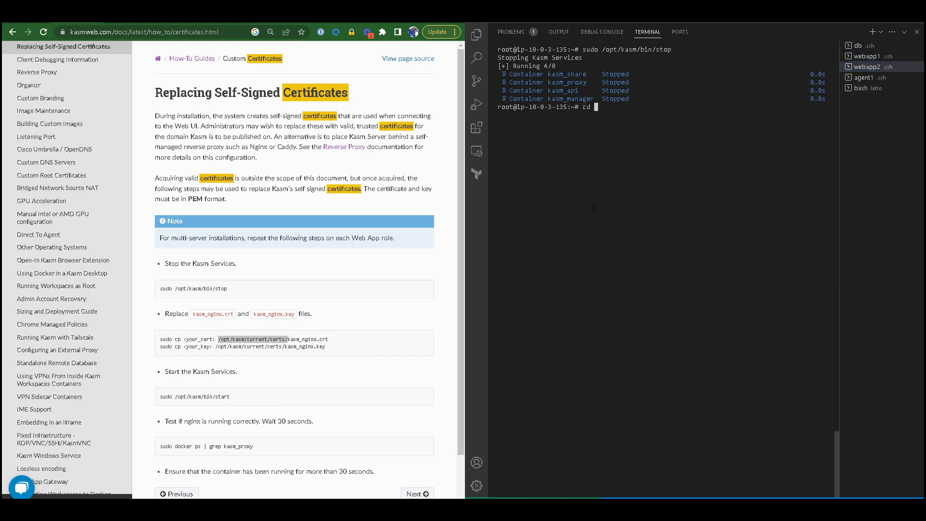
{"action": "key", "text": "Return"}
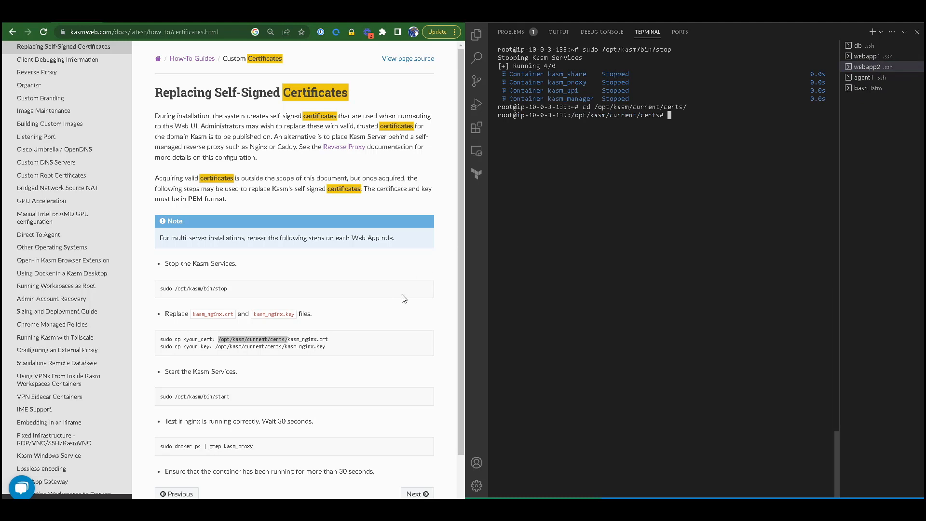
Copy the kasm_nginx.crt file name from the guide in webapp1's terminal
{"action": "left_click", "coordinate": [868, 56]}
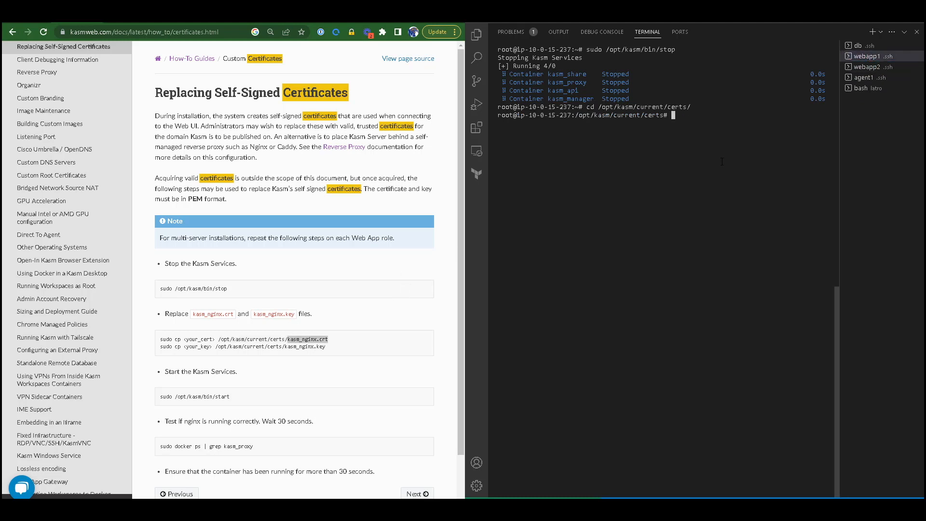
{"action": "mouse_move", "coordinate": [264, 333]}
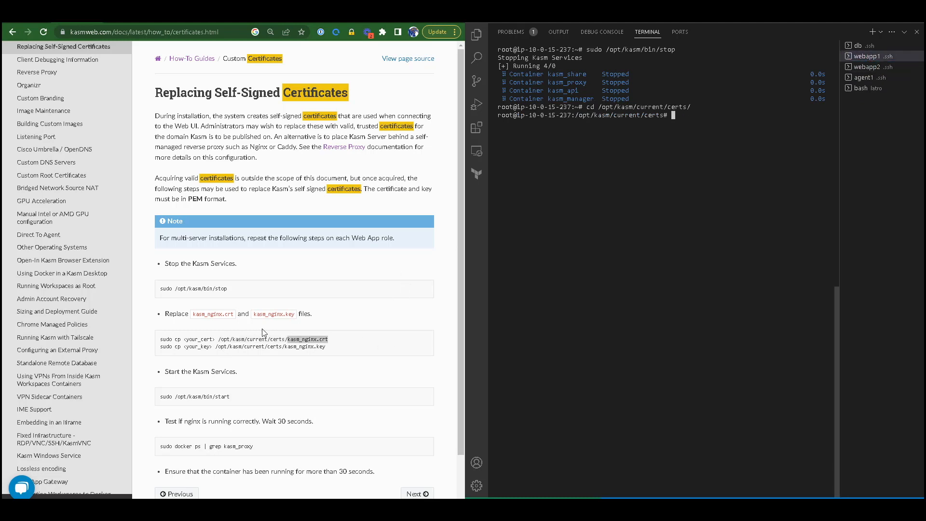
{"action": "double_click", "coordinate": [307, 338]}
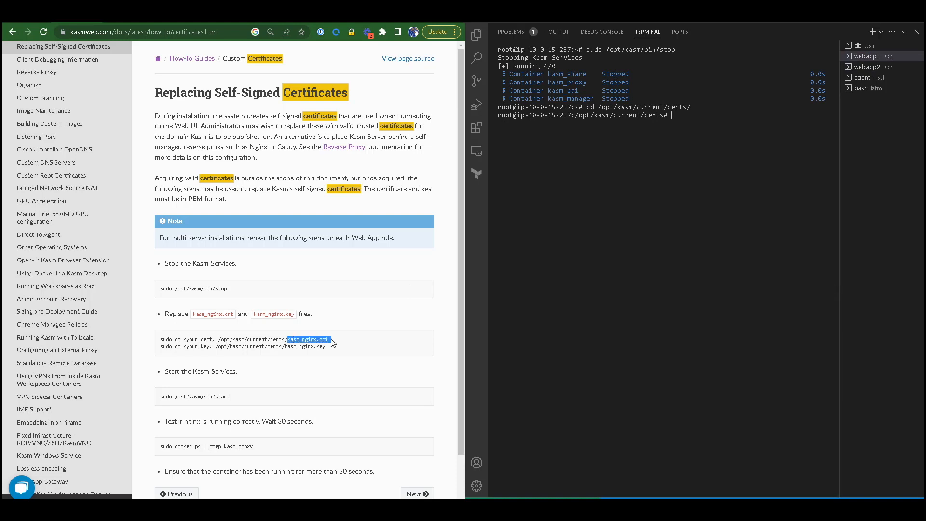
{"action": "right_click", "coordinate": [308, 339]}
{"action": "type", "text": "cp"}
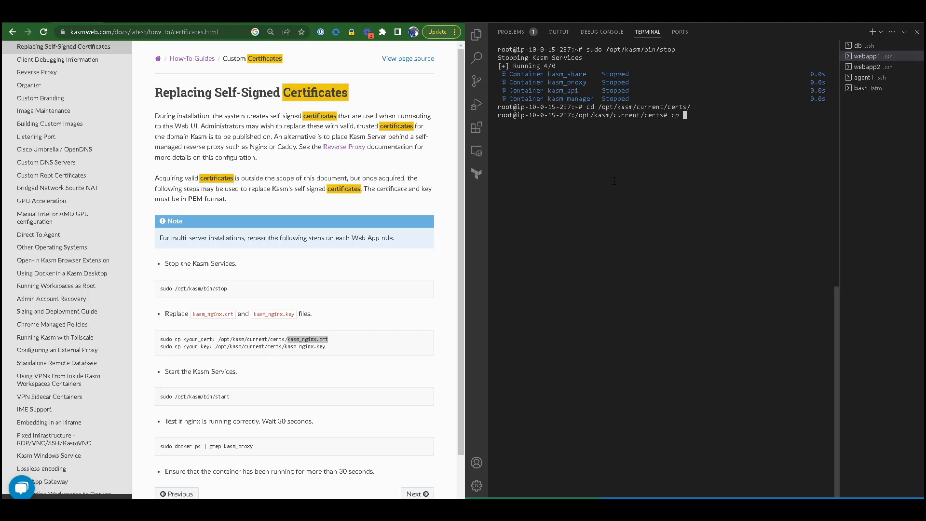
Copy kasm_nginx.crt and kasm_nginx.key to kasm_nginx.crt.bak1 and kasm_nginx.key.bak1
{"action": "type", "text": "kasm_nginx.crt"}
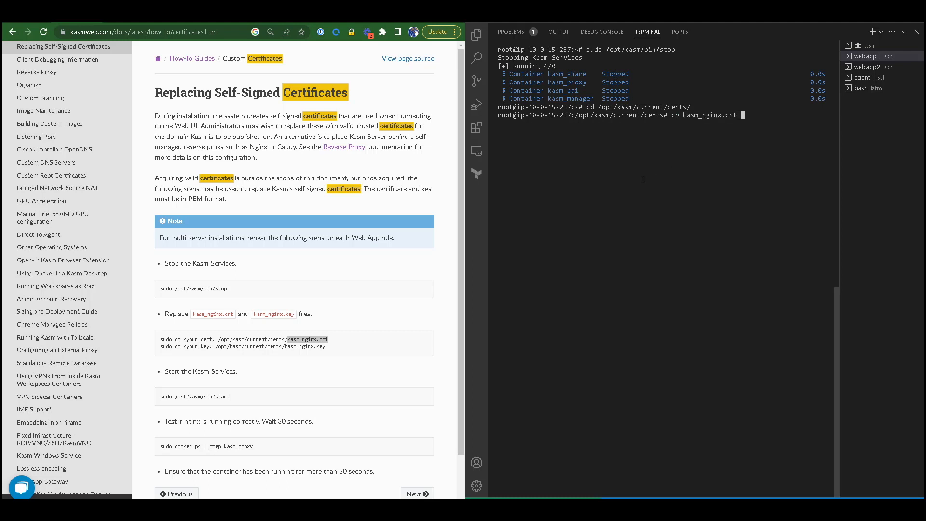
{"action": "type", "text": "kasm_nginx.crt"}
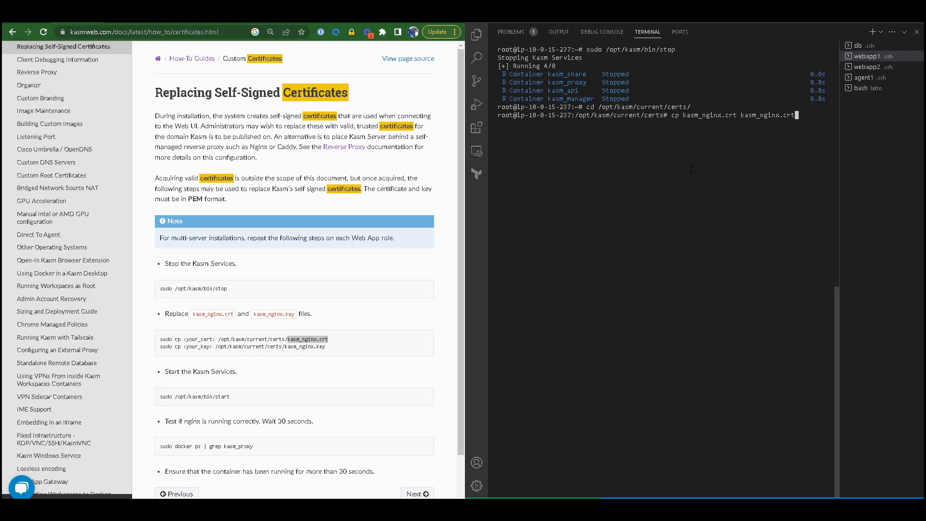
{"action": "type", "text": ".bak1"}
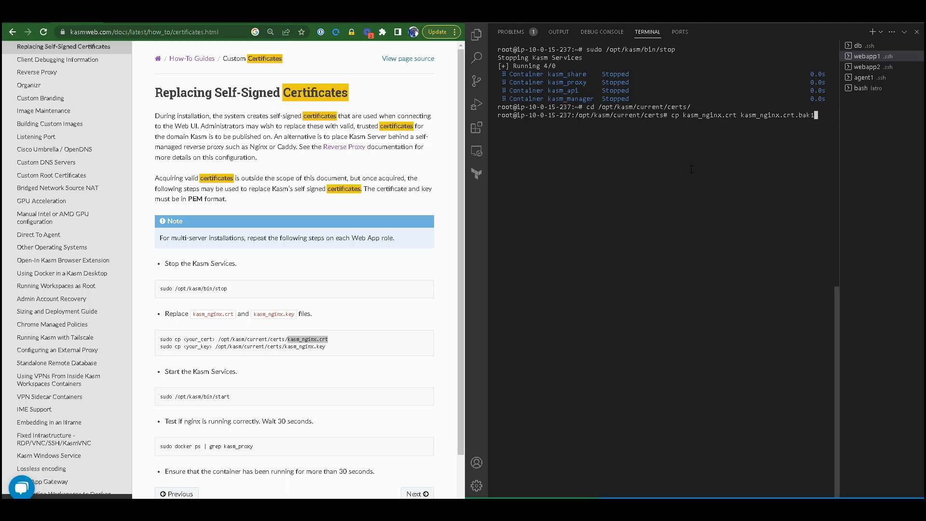
{"action": "key", "text": "Return"}
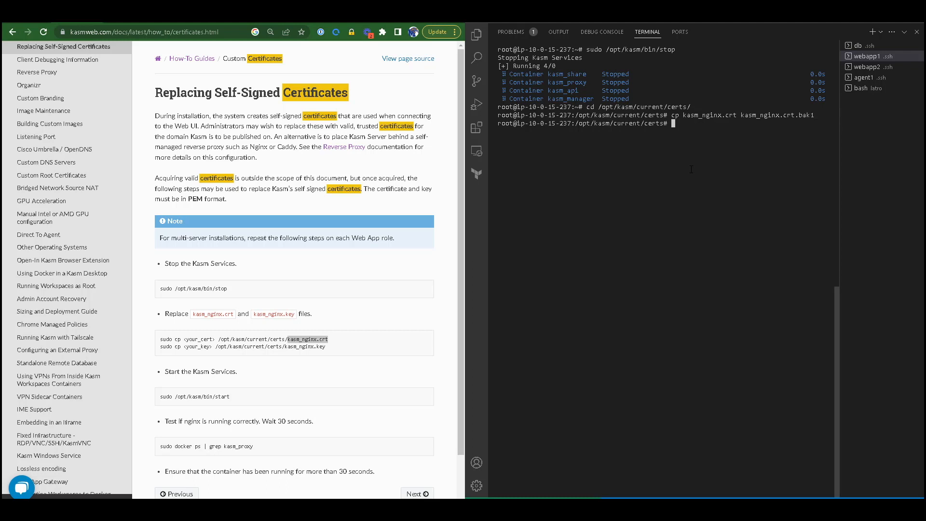
{"action": "type", "text": "cp kasm_nginx.key kasm_nginx.key,"}
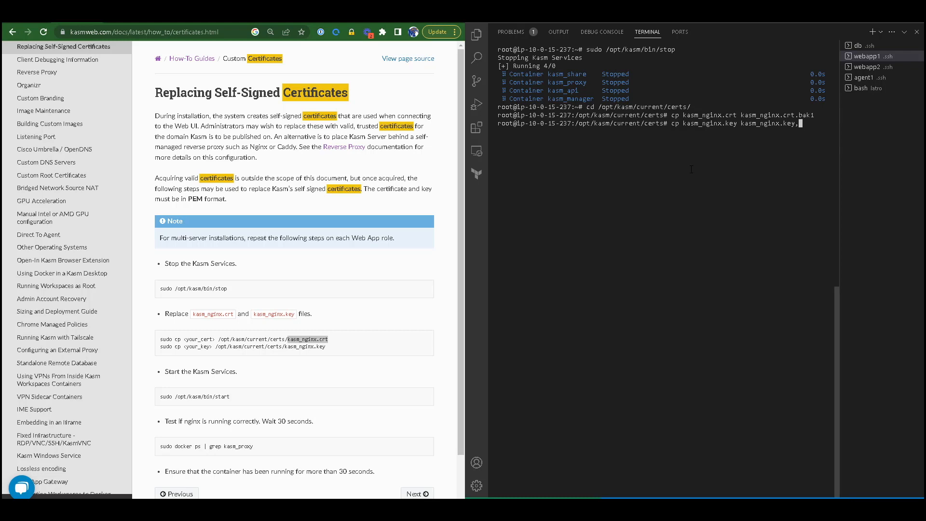
{"action": "key", "text": "Return"}
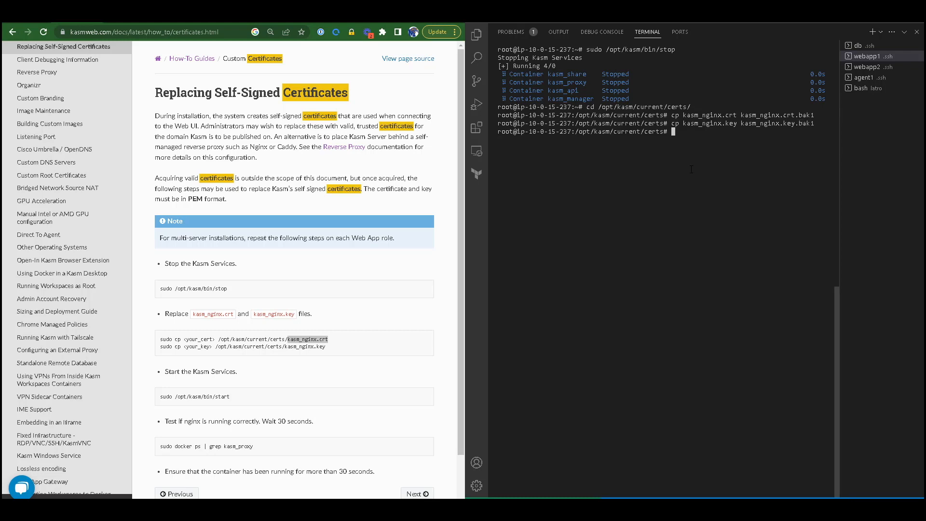
{"action": "key", "text": "Return"}
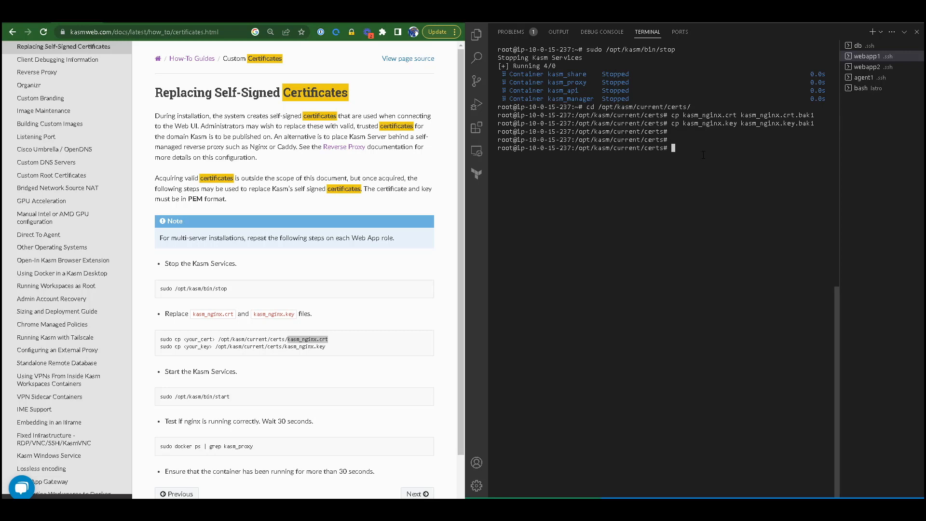
Empty webapp1's old kasm_nginx certificate files with echo >
{"action": "type", "text": "echo >"}
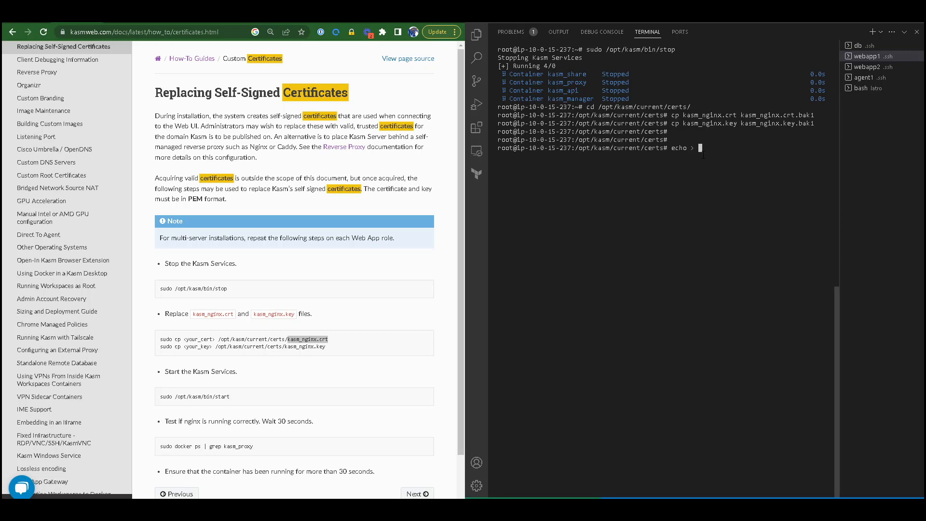
{"action": "type", "text": "kasm_nginx.crt"}
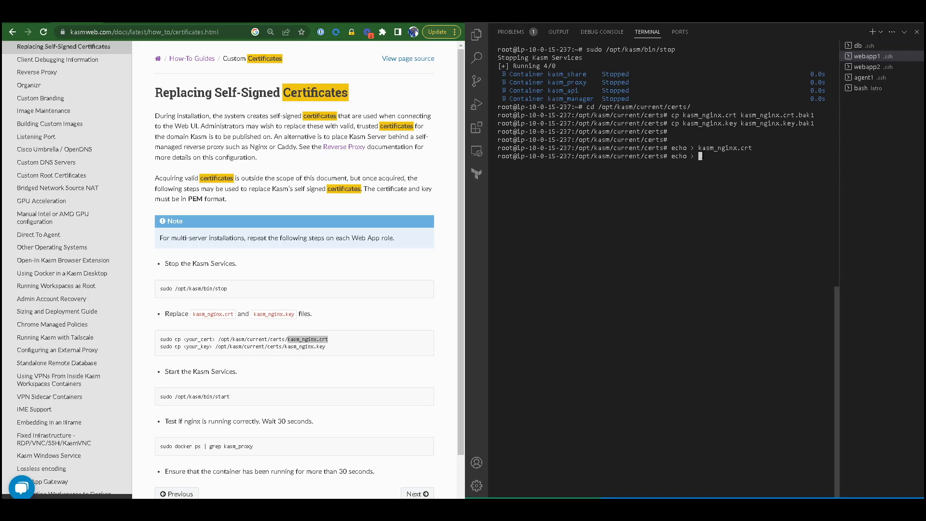
{"action": "key", "text": "Return"}
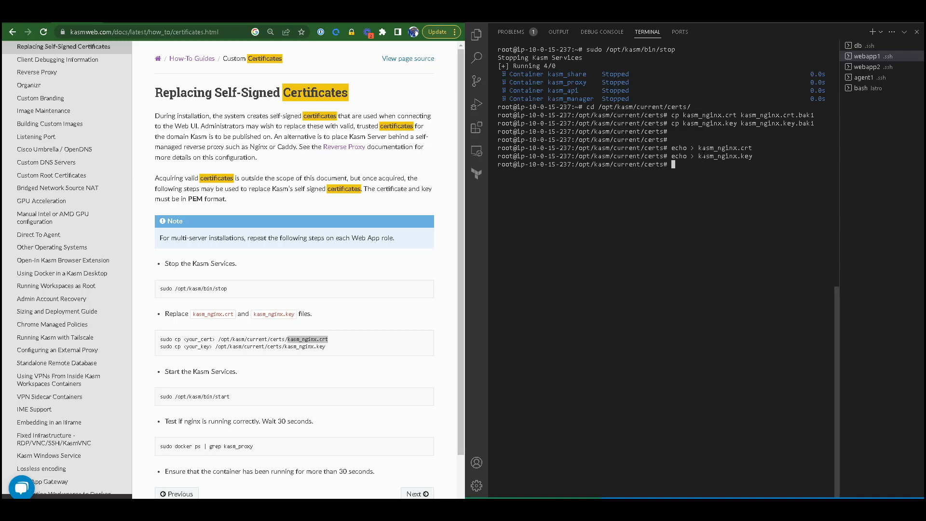
Paste the new certificate and key into kasm_nginx.crt and kasm_nginx.key with vi, then start Kasm
{"action": "type", "text": "vi"}
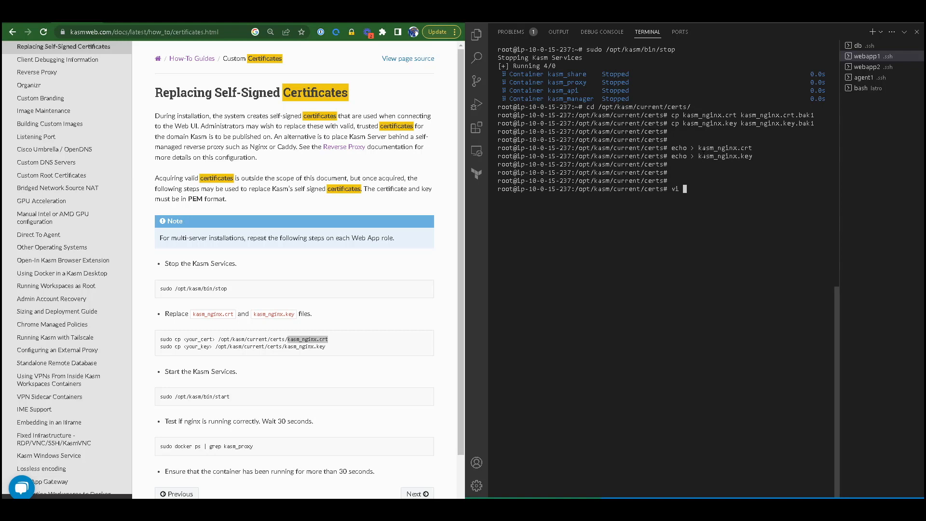
{"action": "type", "text": "kasm_nginx.crt"}
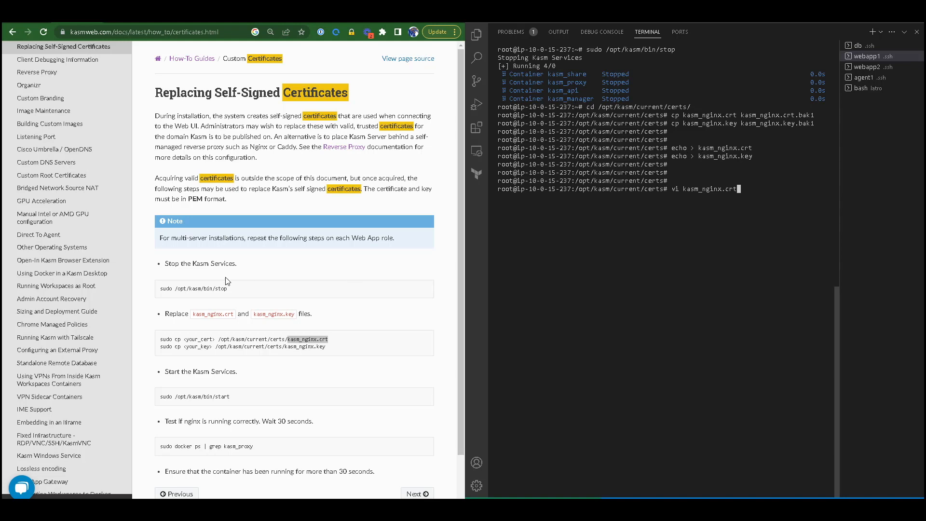
{"action": "key", "text": "Return"}
{"action": "type", "text": "vi kasm_nginx."}
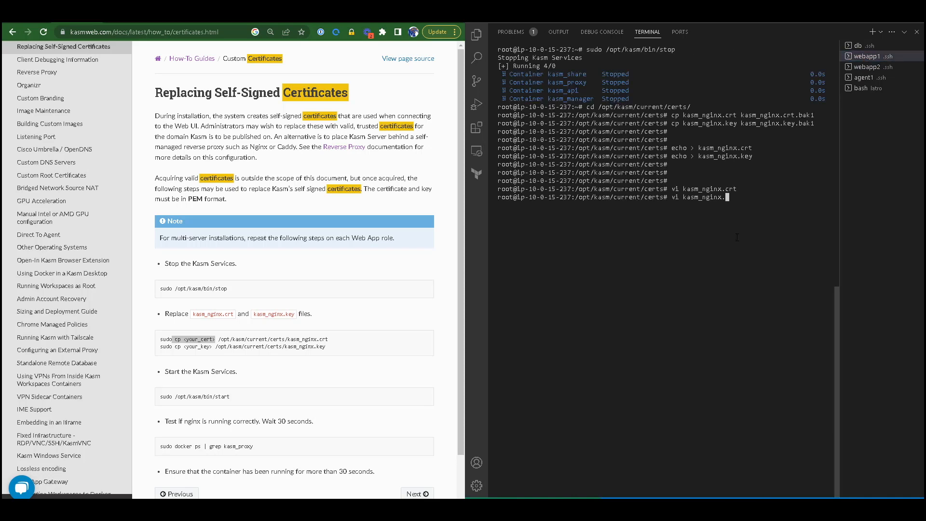
{"action": "type", "text": "key"}
{"action": "key", "text": "Return"}
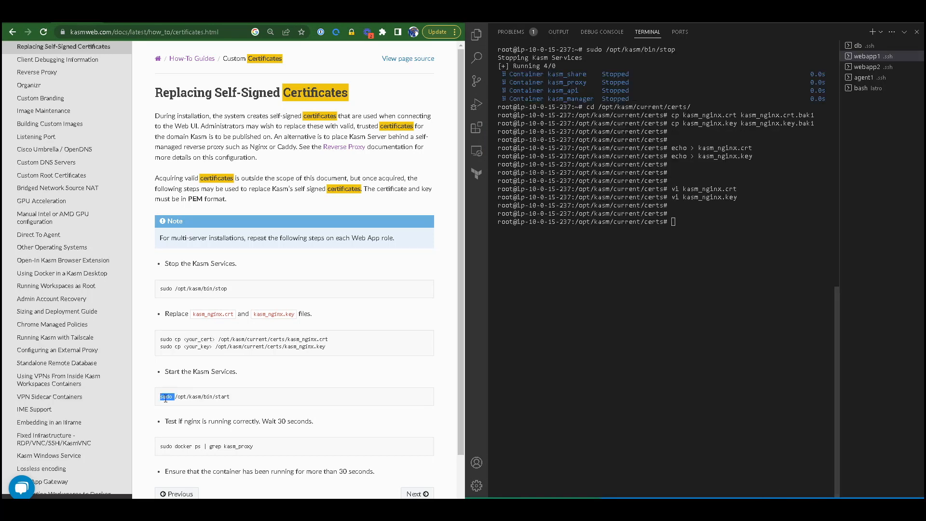
{"action": "key", "text": "Return"}
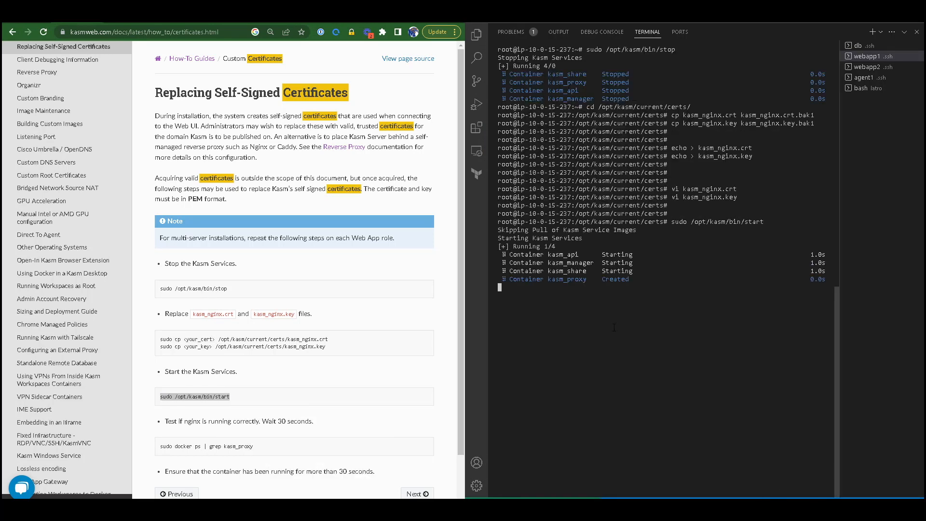
{"action": "left_click", "coordinate": [866, 66]}
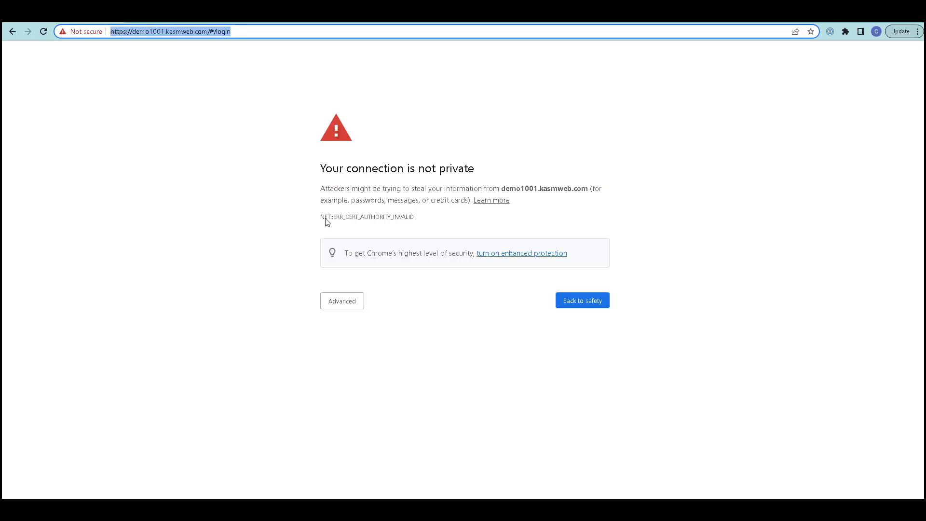
Reload the demo1001.kasmweb.com login page in Chrome to check the certificate
{"action": "left_click", "coordinate": [43, 31]}
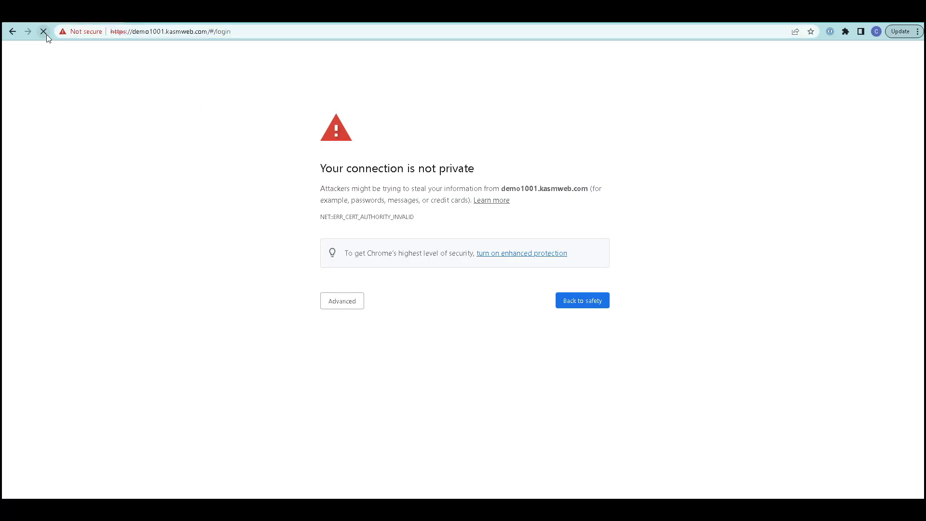
{"action": "mouse_move", "coordinate": [43, 32]}
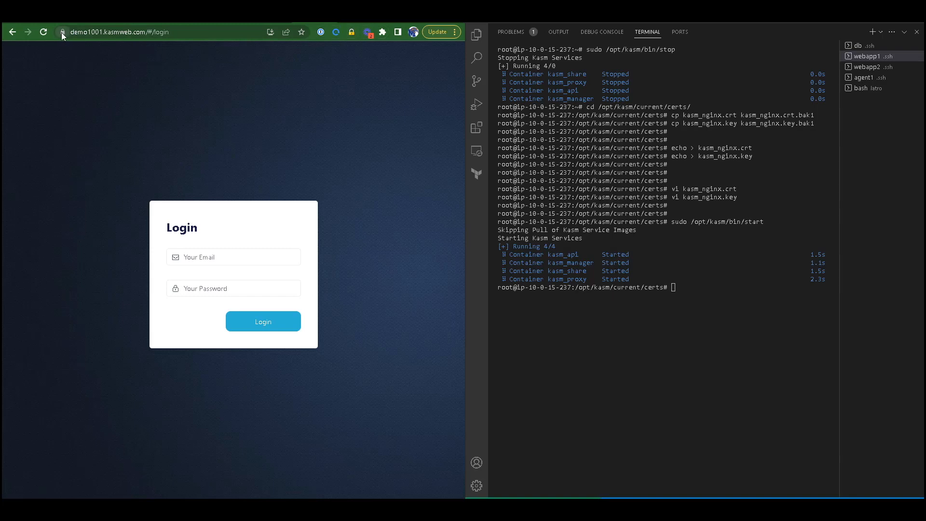
{"action": "mouse_move", "coordinate": [129, 89]}
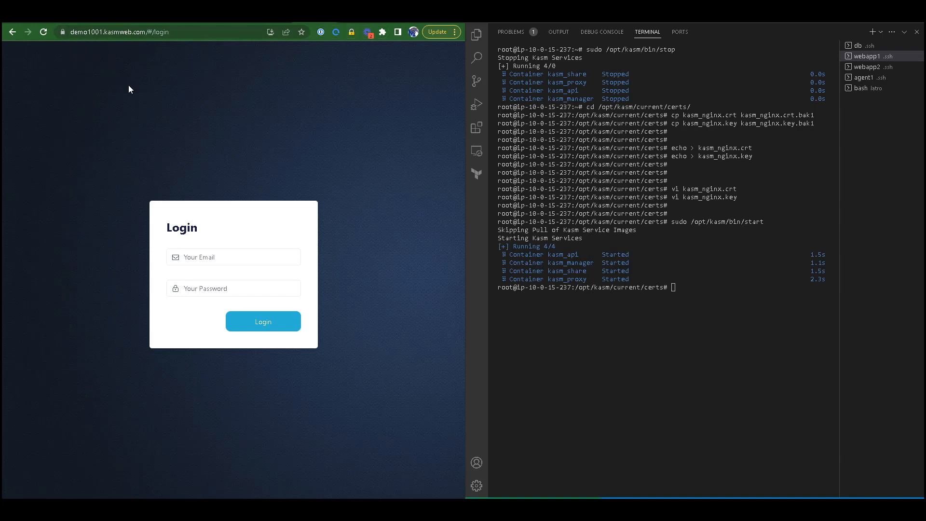